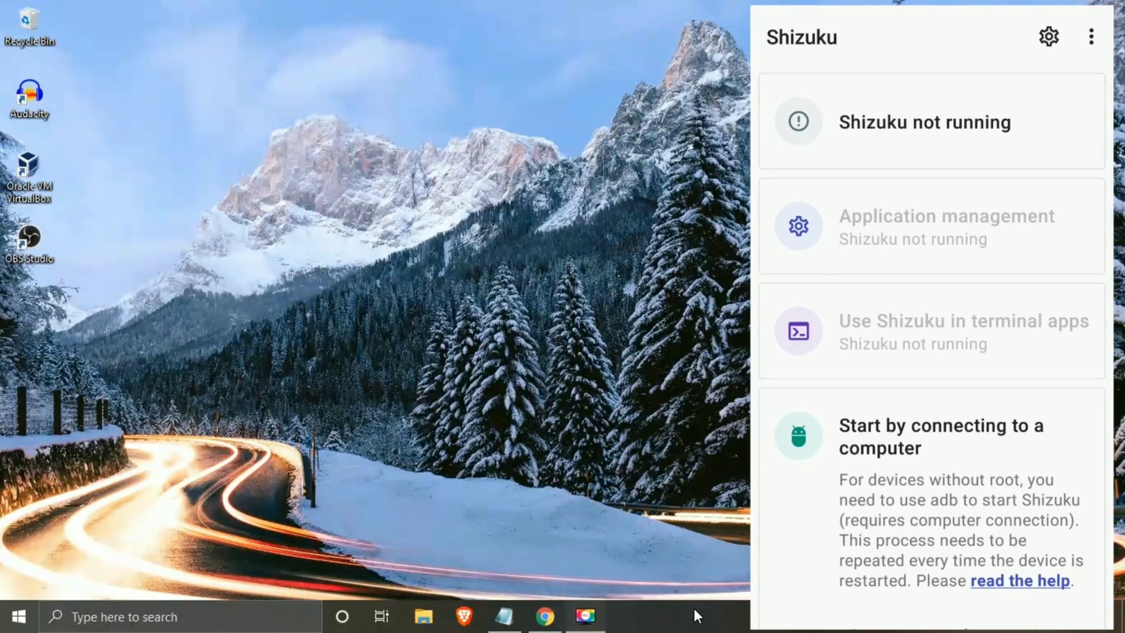
{"action": "mouse_move", "coordinate": [545, 617]}
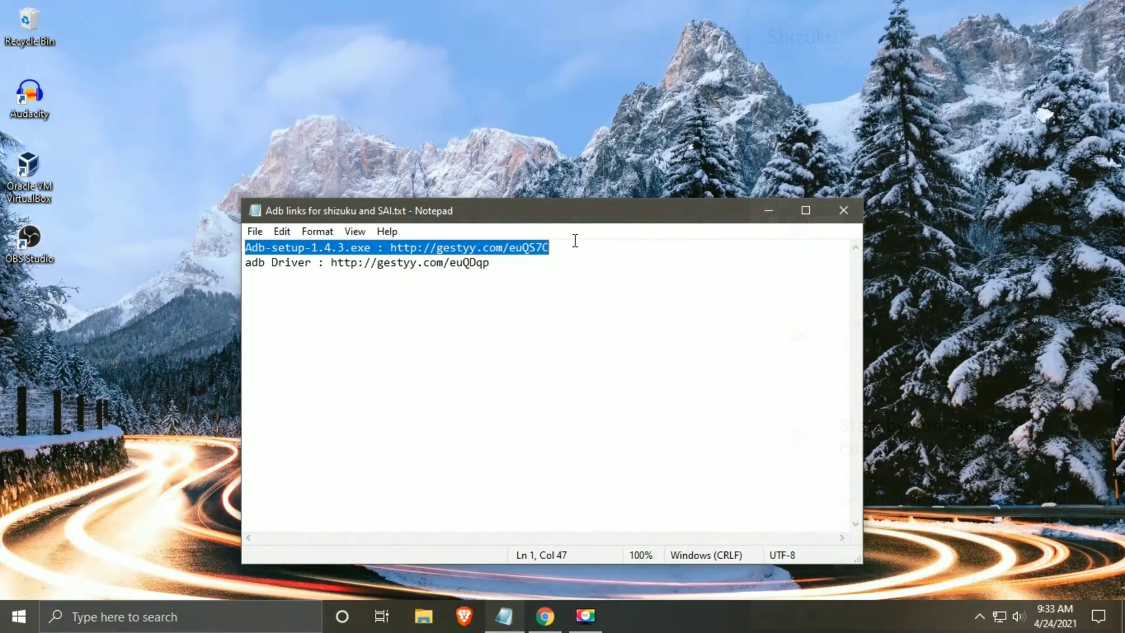
Step: Select the Adb-setup-1.4.3.exe link in the Notepad links file and bring up its context menu
{"action": "double_click", "coordinate": [401, 248]}
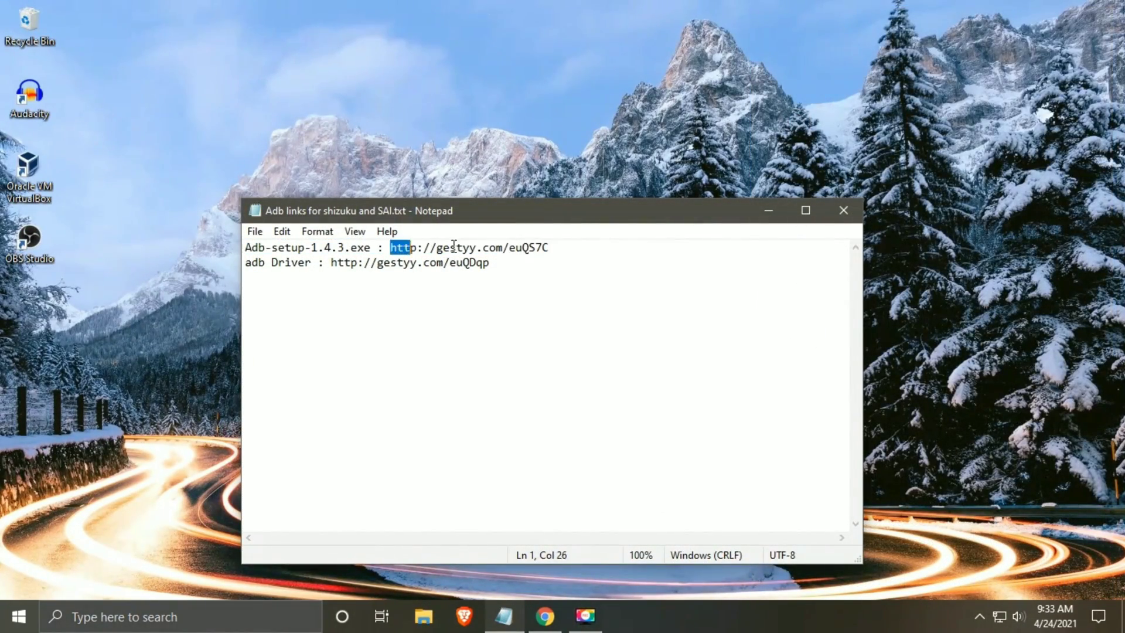
{"action": "right_click", "coordinate": [467, 247]}
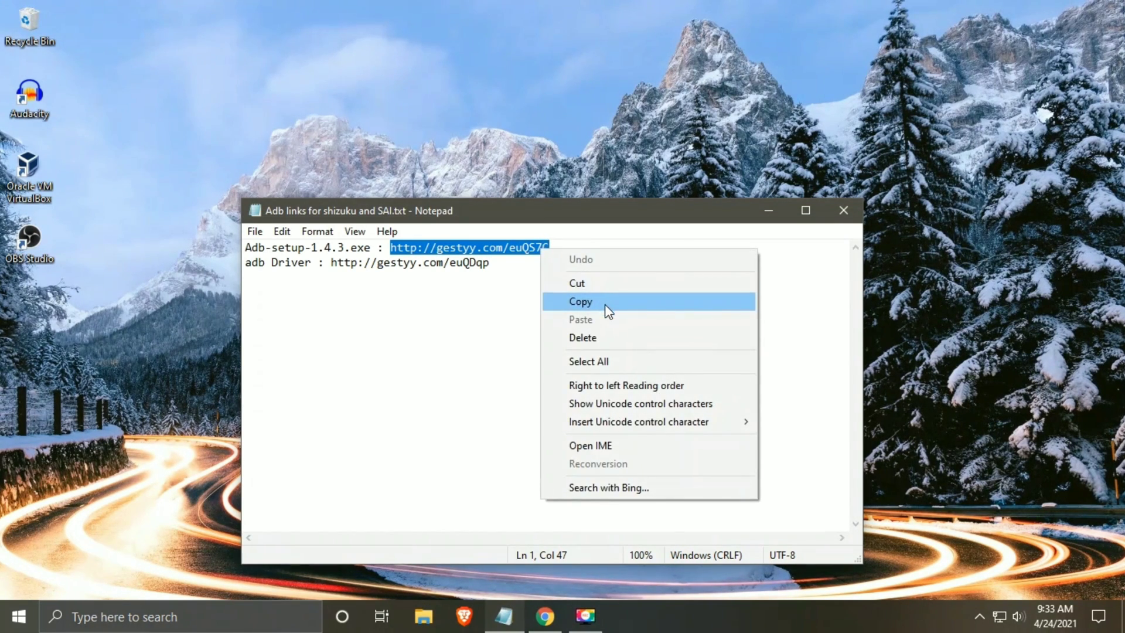
Step: Copy the link into Chrome, dismiss the ad tab and download adb-setup-1.4.3.exe (9.2 MB) from MEGA
{"action": "left_click", "coordinate": [543, 616]}
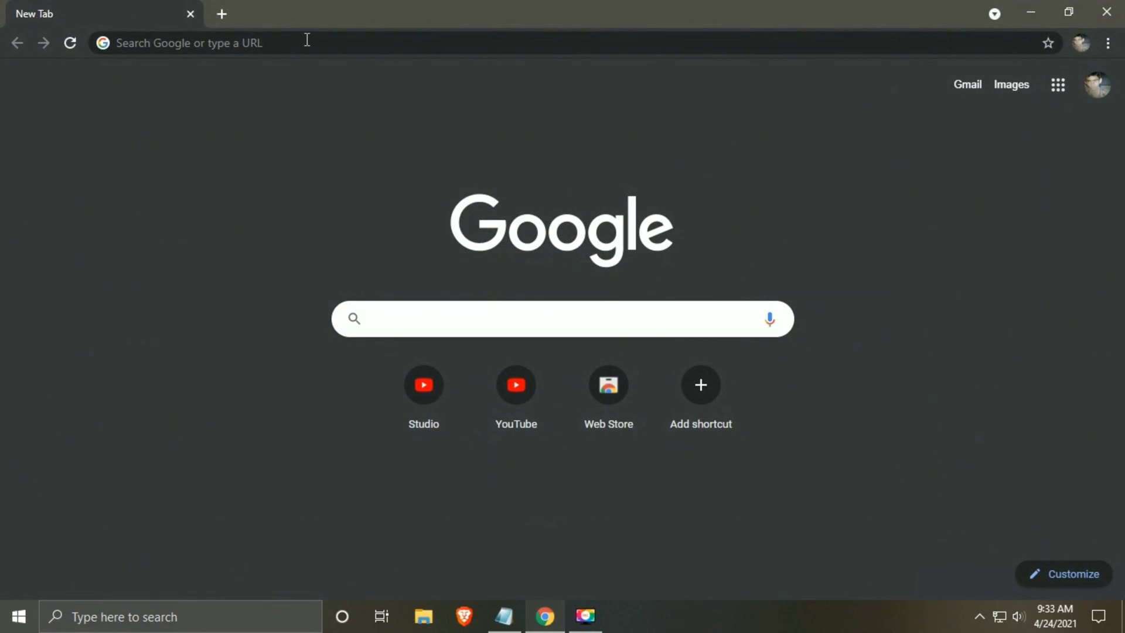
{"action": "key", "text": "ctrl+v"}
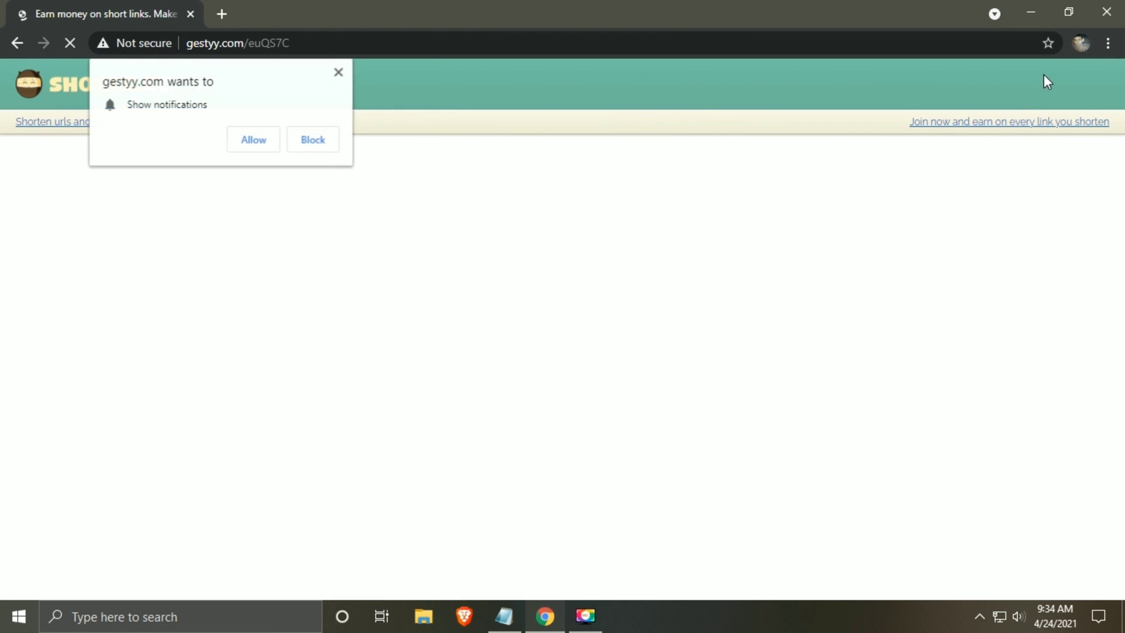
{"action": "mouse_move", "coordinate": [365, 77]}
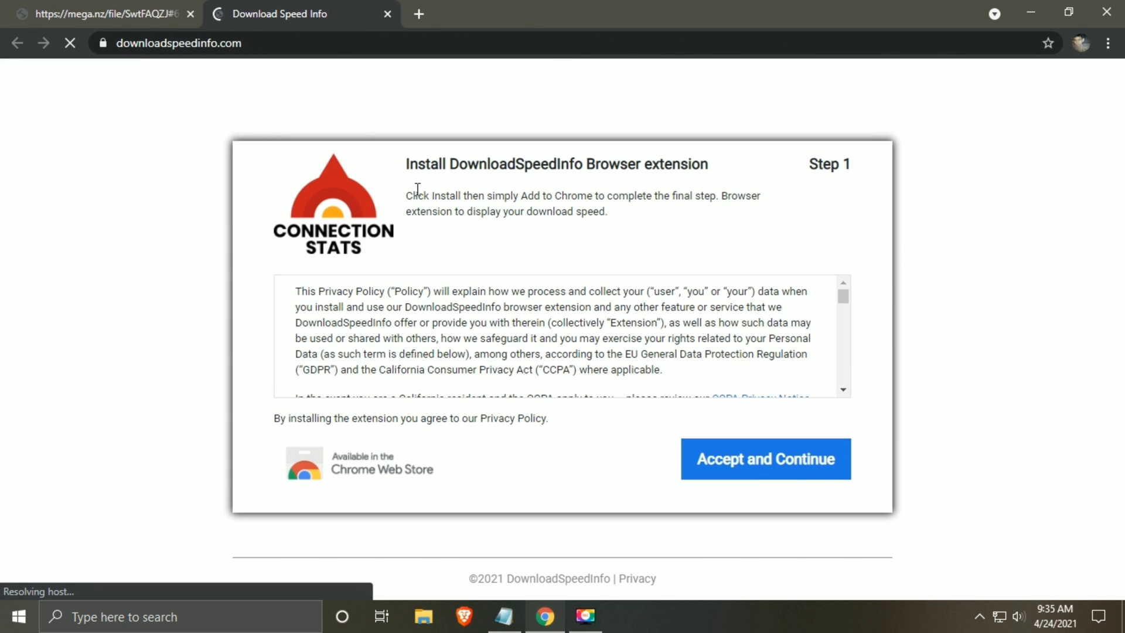
{"action": "left_click", "coordinate": [101, 15]}
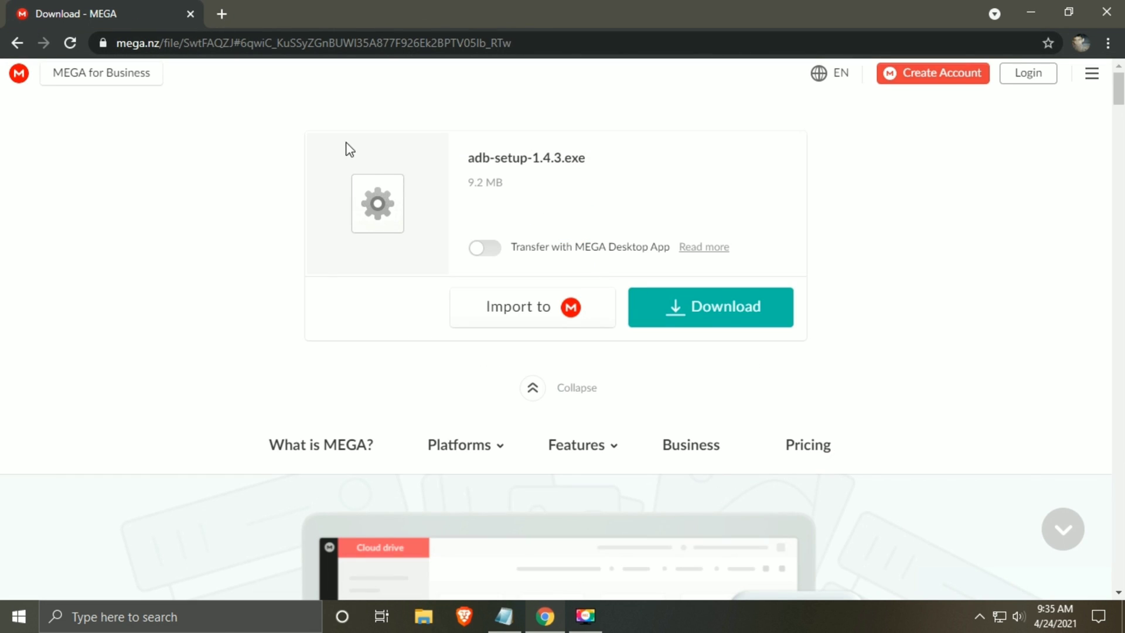
{"action": "left_click", "coordinate": [710, 306]}
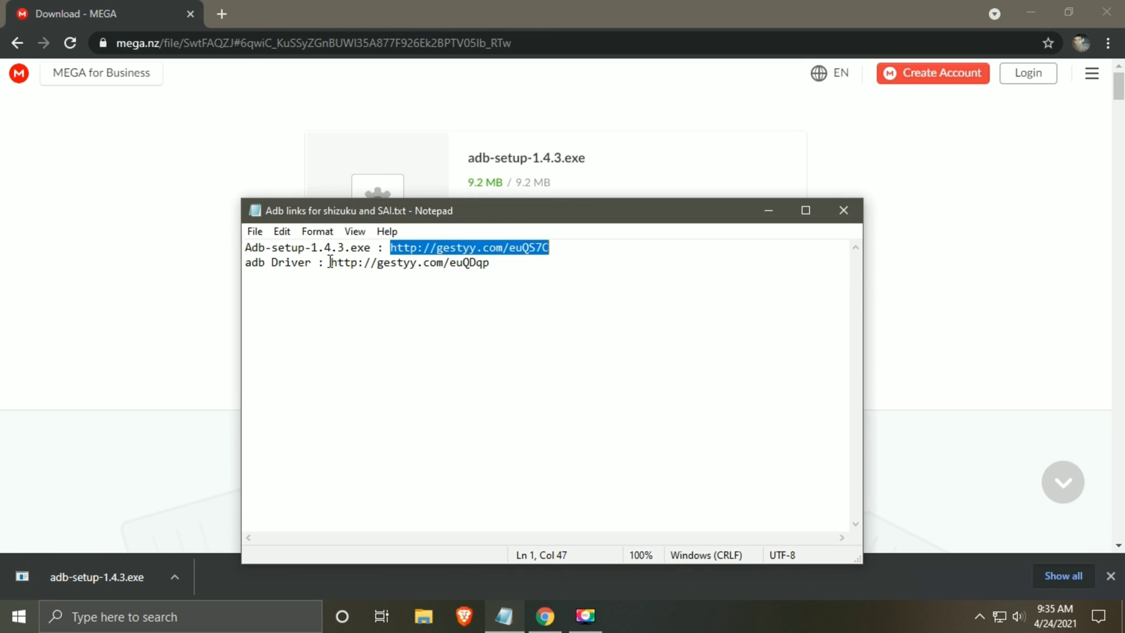
Step: Follow the adb Driver link, skip the ad and download ADBDriverInstaller.exe (11.2 MB) from MEGA
{"action": "double_click", "coordinate": [408, 261]}
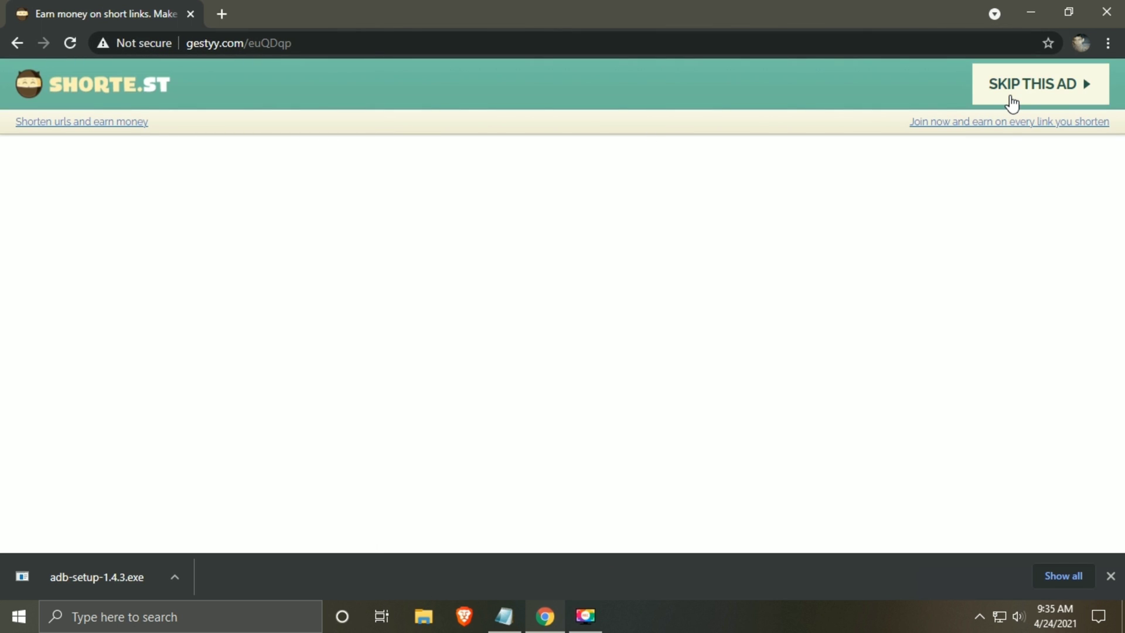
{"action": "left_click", "coordinate": [1038, 84]}
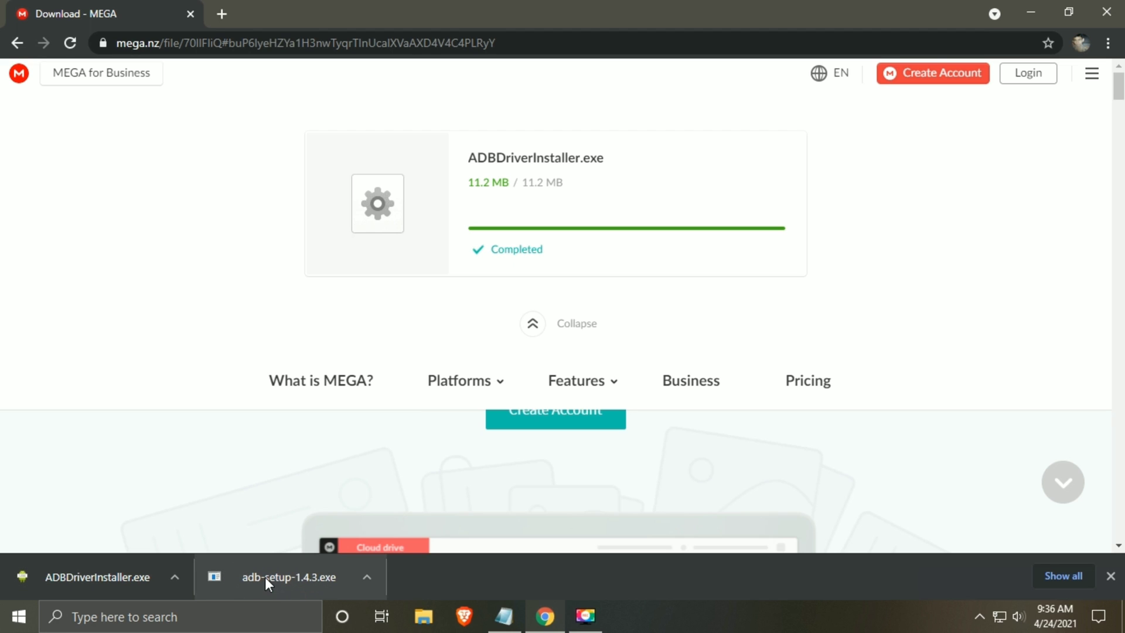
Step: Run adb-setup-1.4.3.exe and answer Y to install ADB and Fastboot system-wide plus the device drivers
{"action": "left_click", "coordinate": [289, 576]}
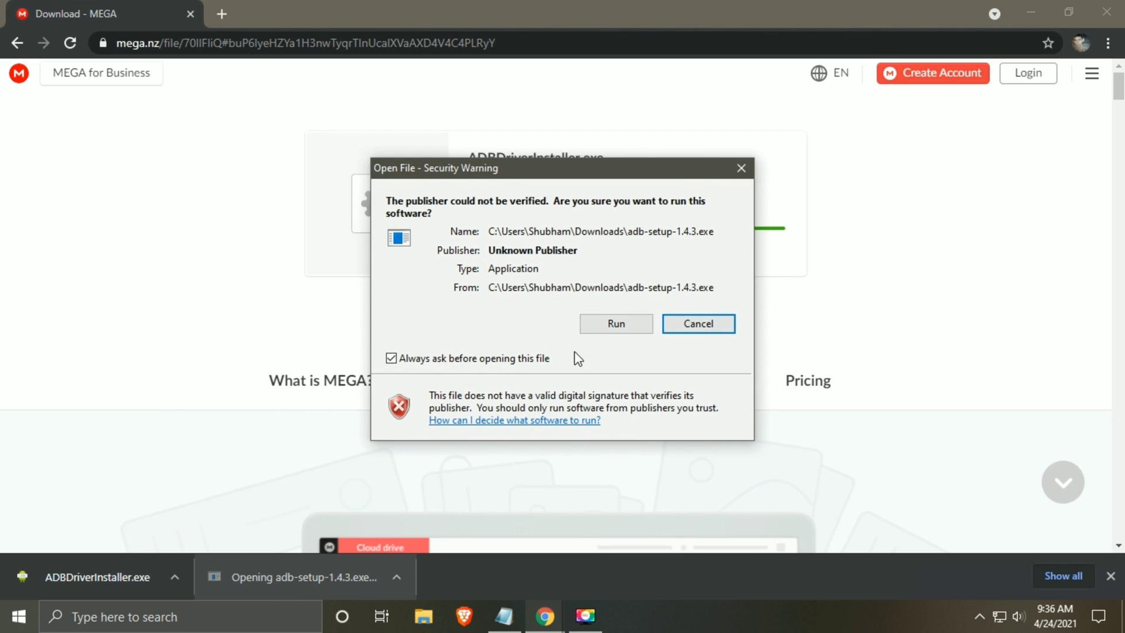
{"action": "left_click", "coordinate": [614, 323]}
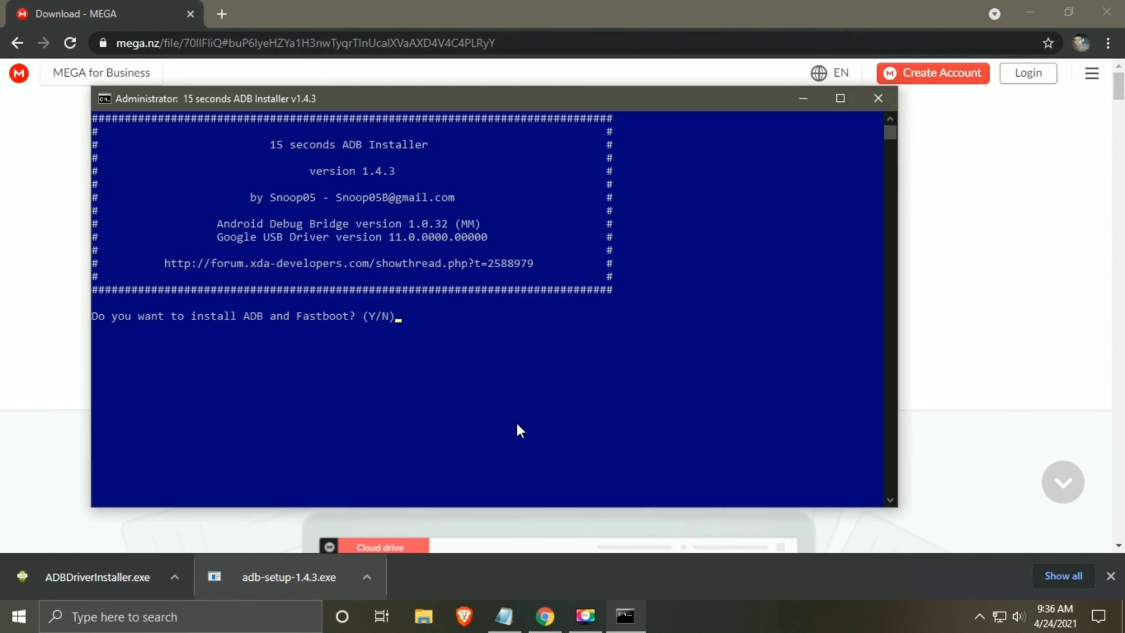
{"action": "mouse_move", "coordinate": [482, 364]}
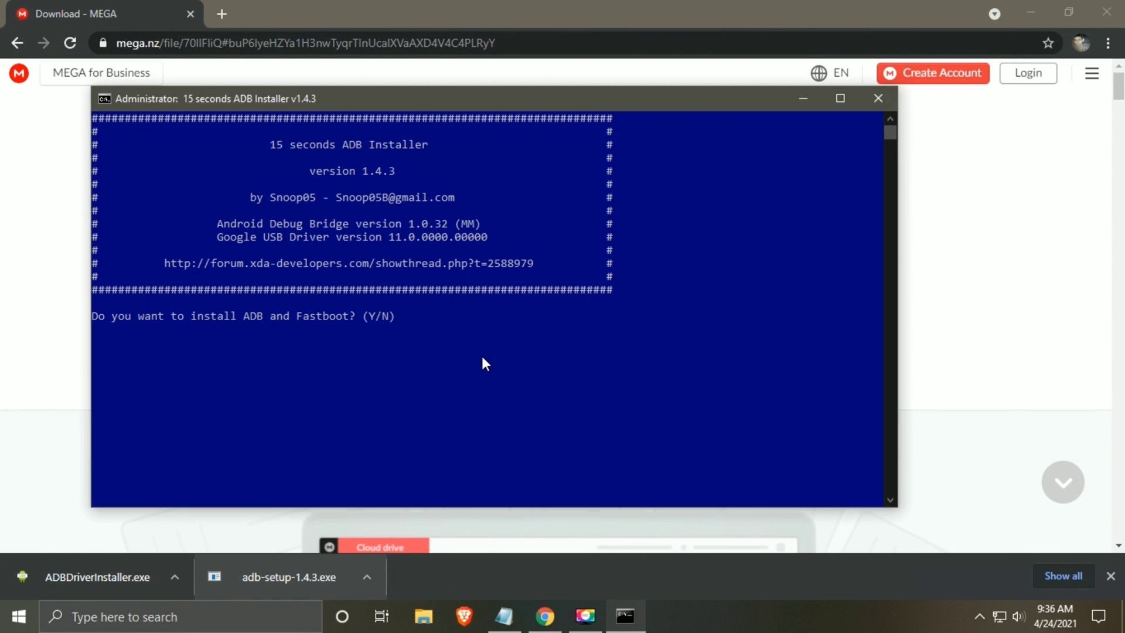
{"action": "type", "text": "Y"}
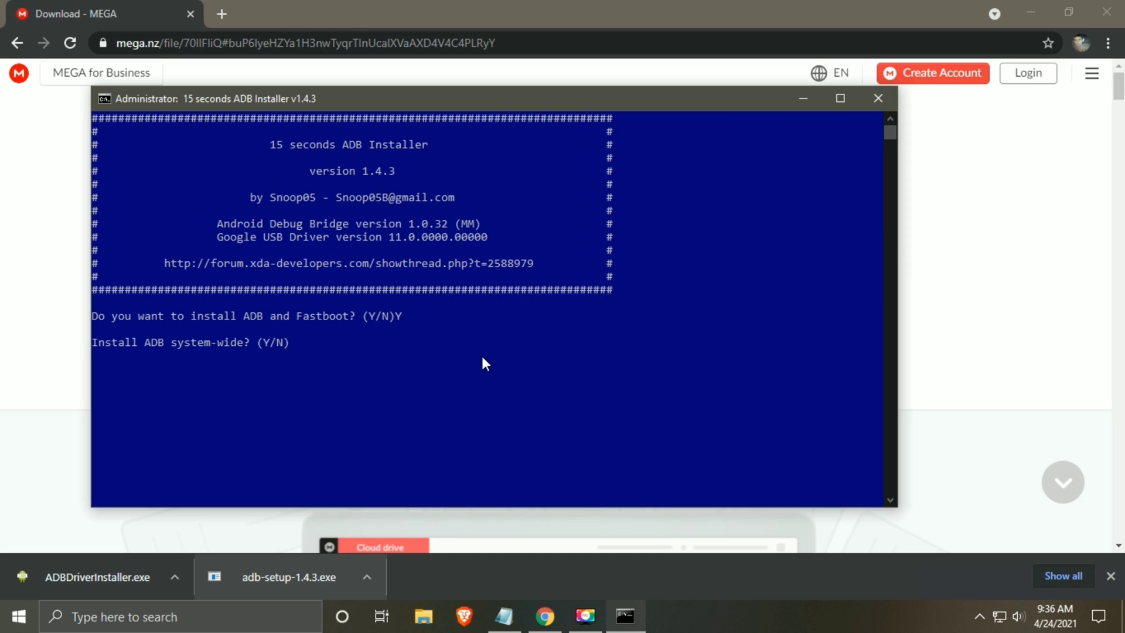
{"action": "type", "text": "Y"}
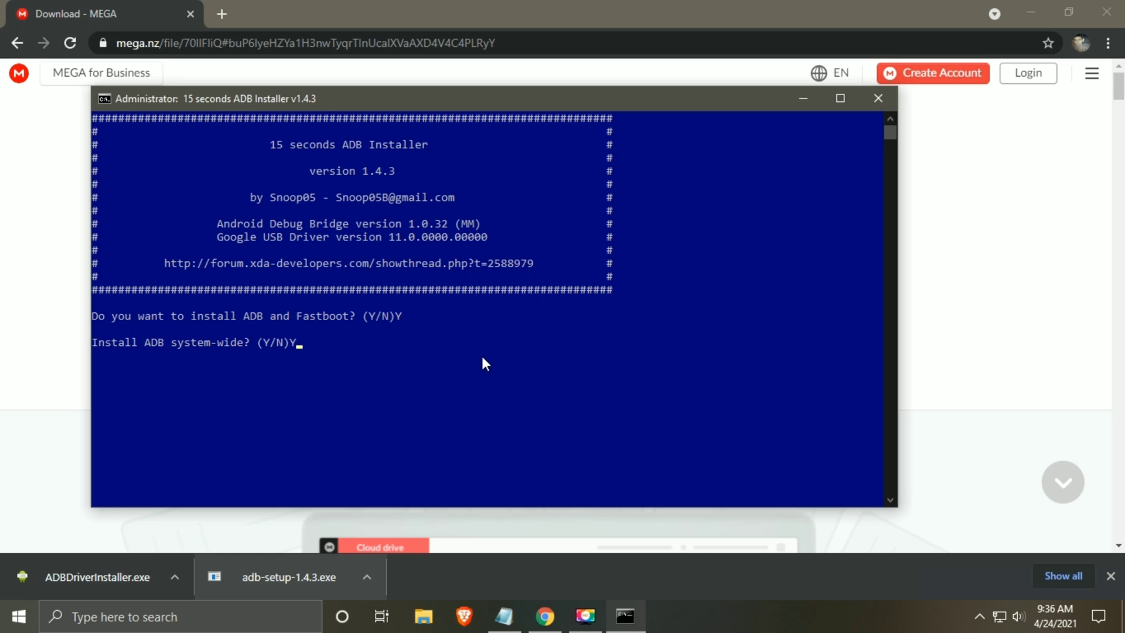
{"action": "key", "text": "Return"}
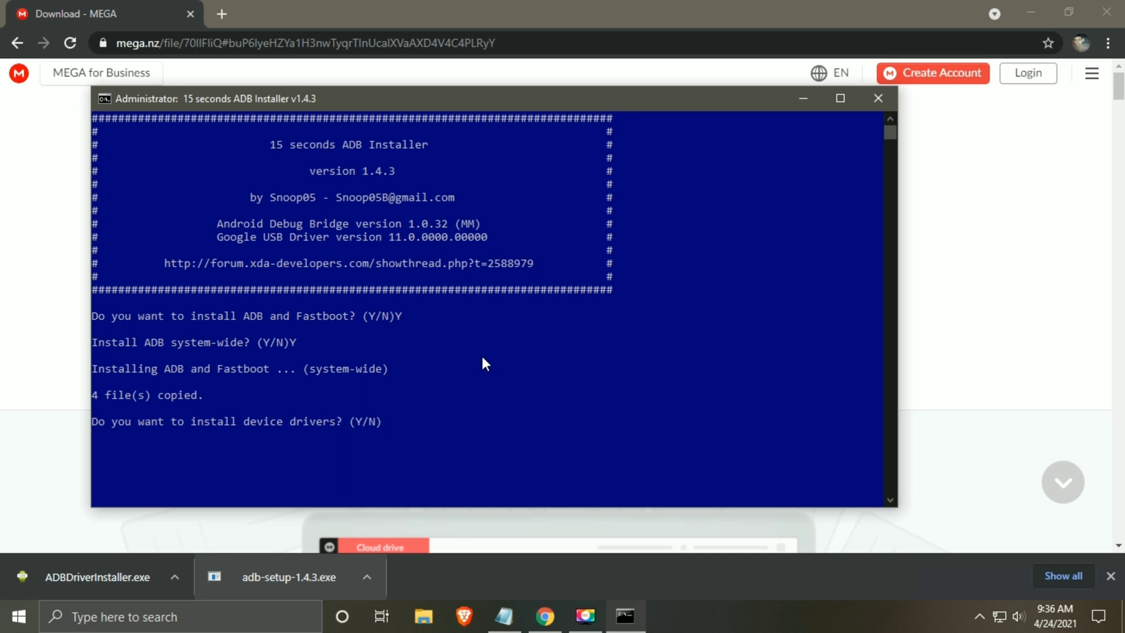
{"action": "type", "text": "Y"}
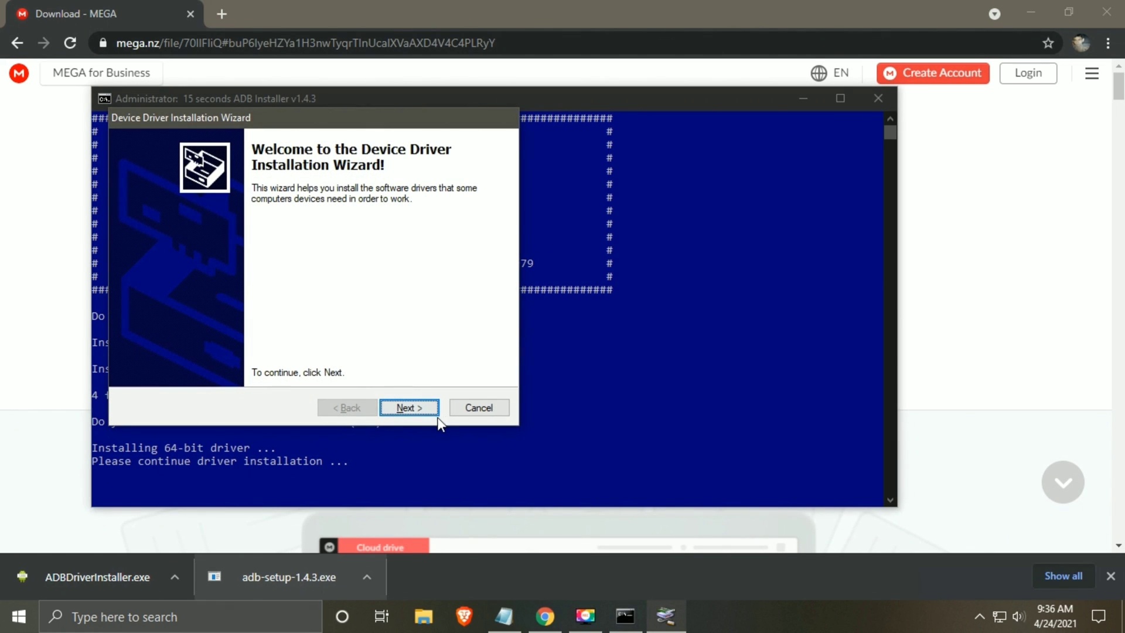
Step: Complete the Google USB driver wizard with Next and Finish, then close the installer
{"action": "left_click", "coordinate": [408, 407]}
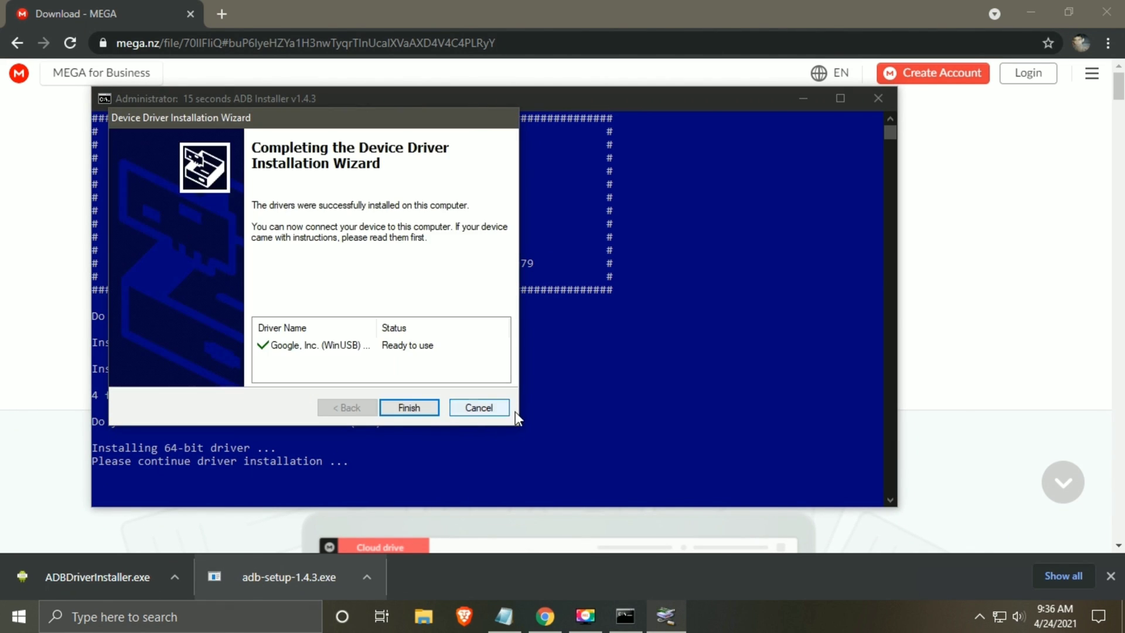
{"action": "left_click", "coordinate": [409, 407]}
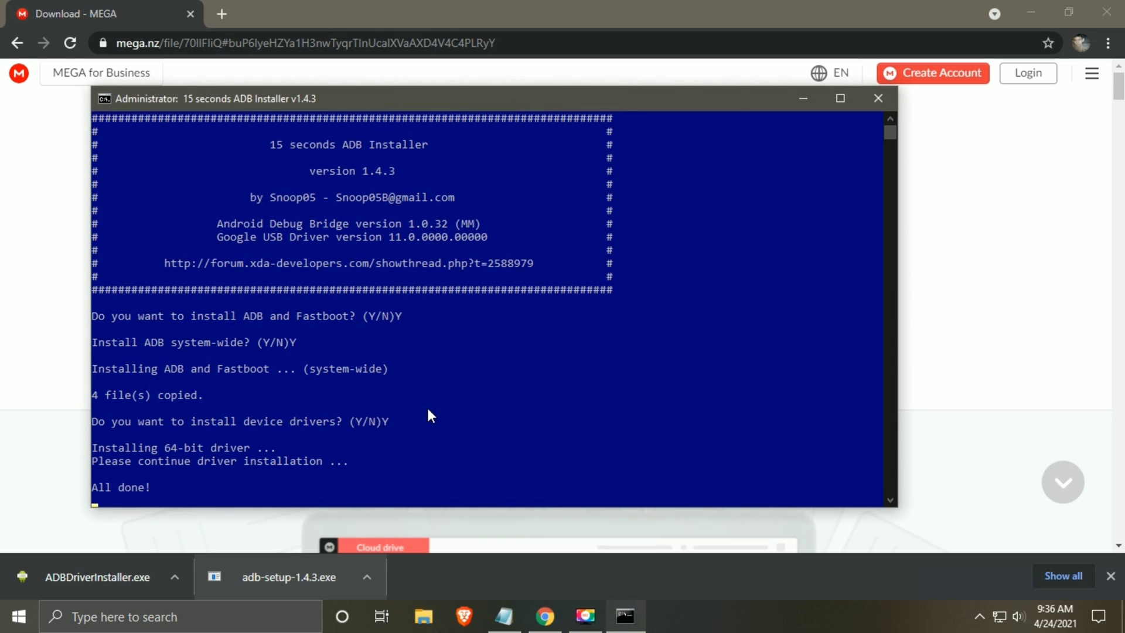
{"action": "left_click", "coordinate": [876, 98]}
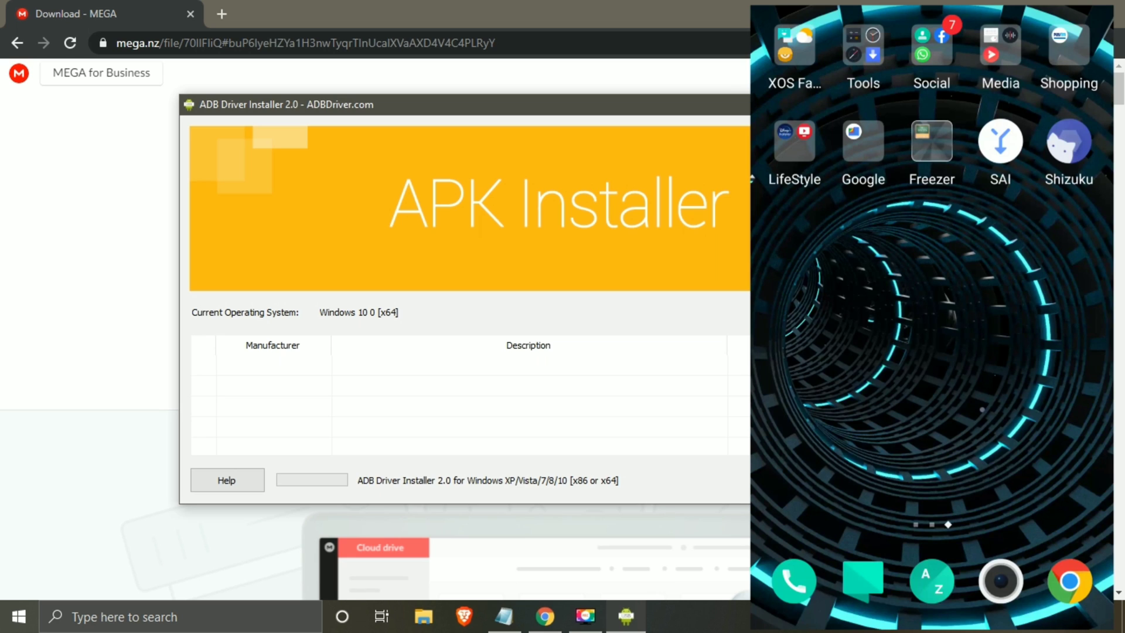
Step: In phone Settings, scroll to System and check About phone, then return to the System list
{"action": "left_click", "coordinate": [862, 54]}
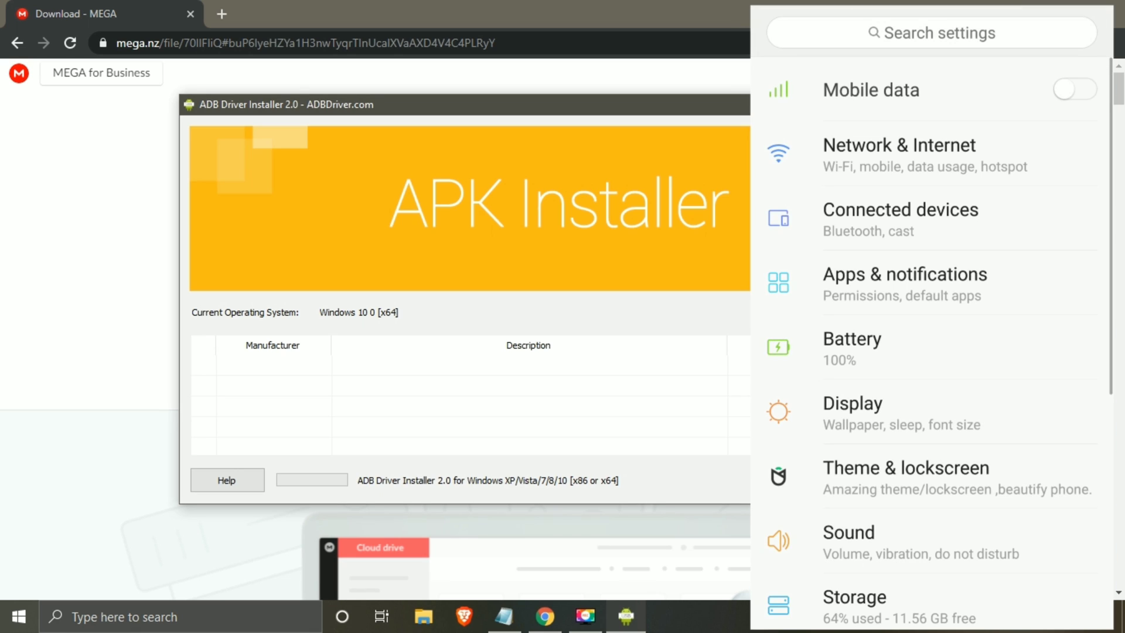
{"action": "scroll", "scroll_direction": "down", "scroll_amount": 3}
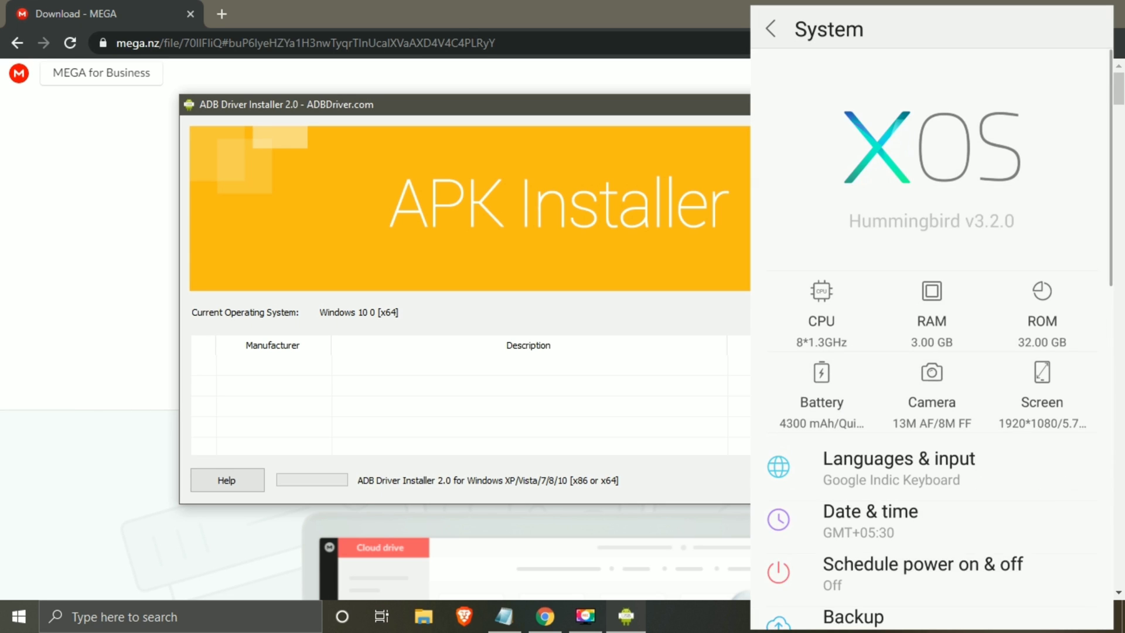
{"action": "scroll", "scroll_direction": "down", "scroll_amount": 3}
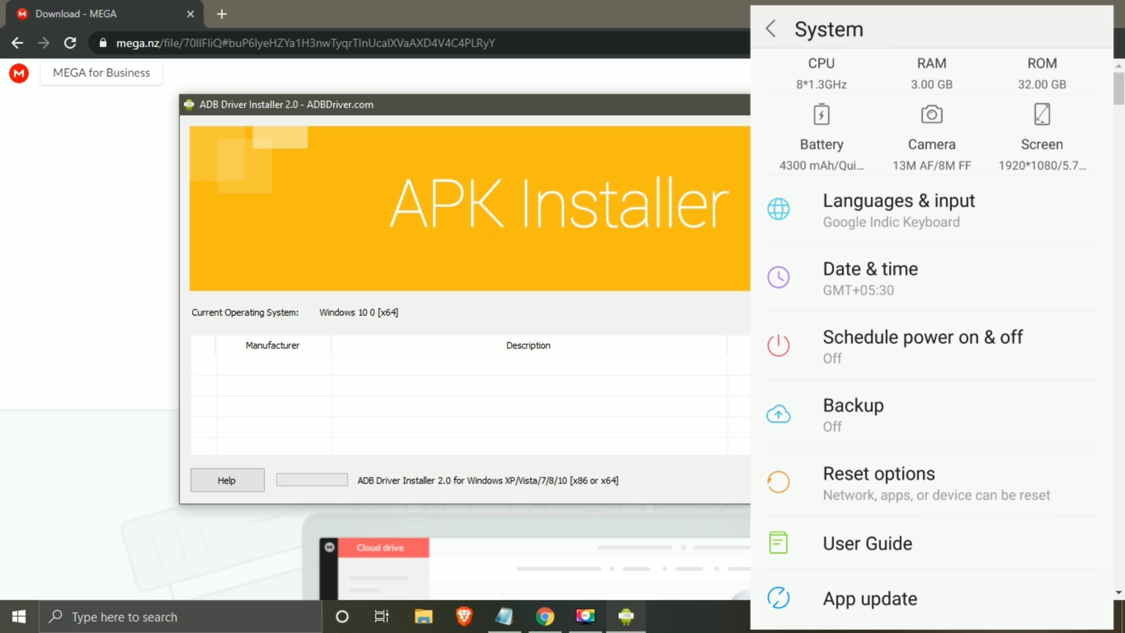
{"action": "scroll", "scroll_direction": "down", "scroll_amount": 3}
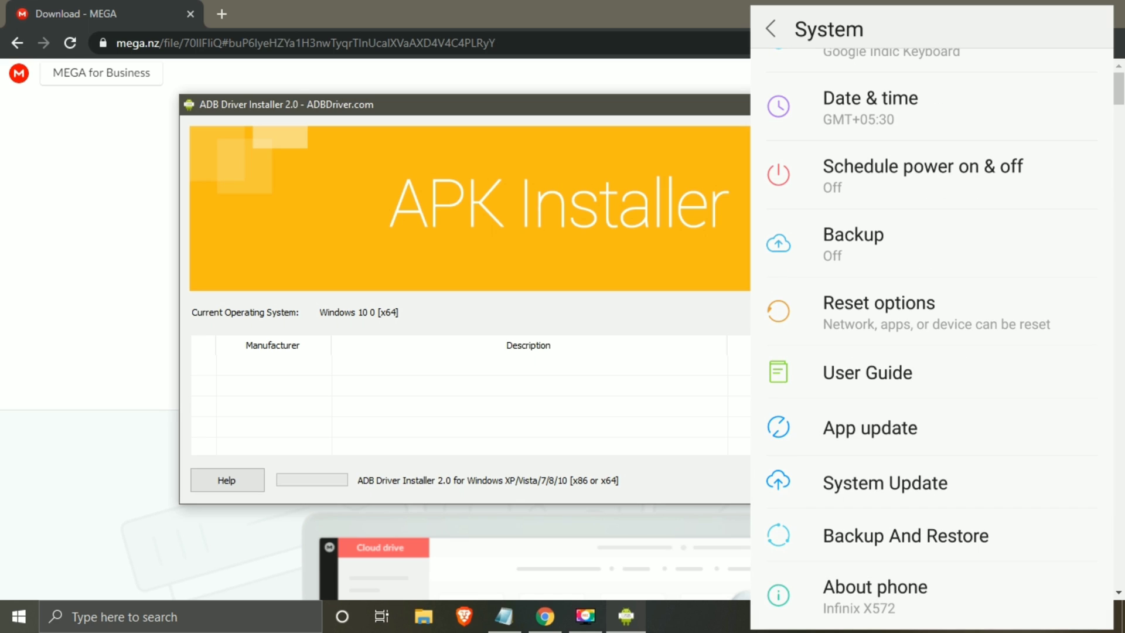
{"action": "left_click", "coordinate": [875, 595]}
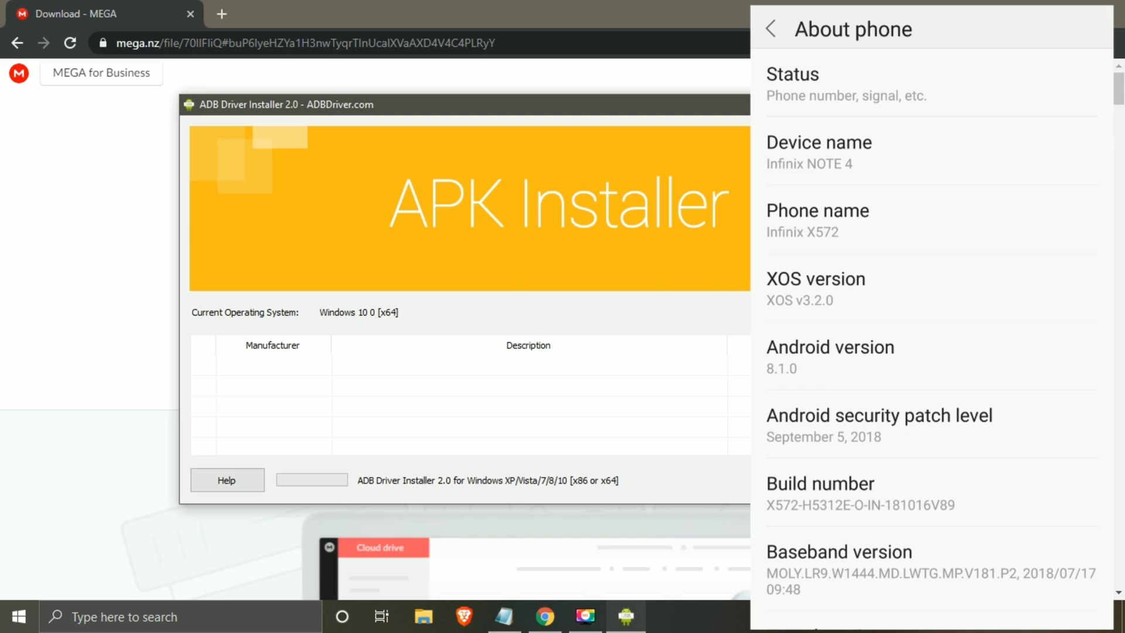
{"action": "left_click", "coordinate": [769, 28]}
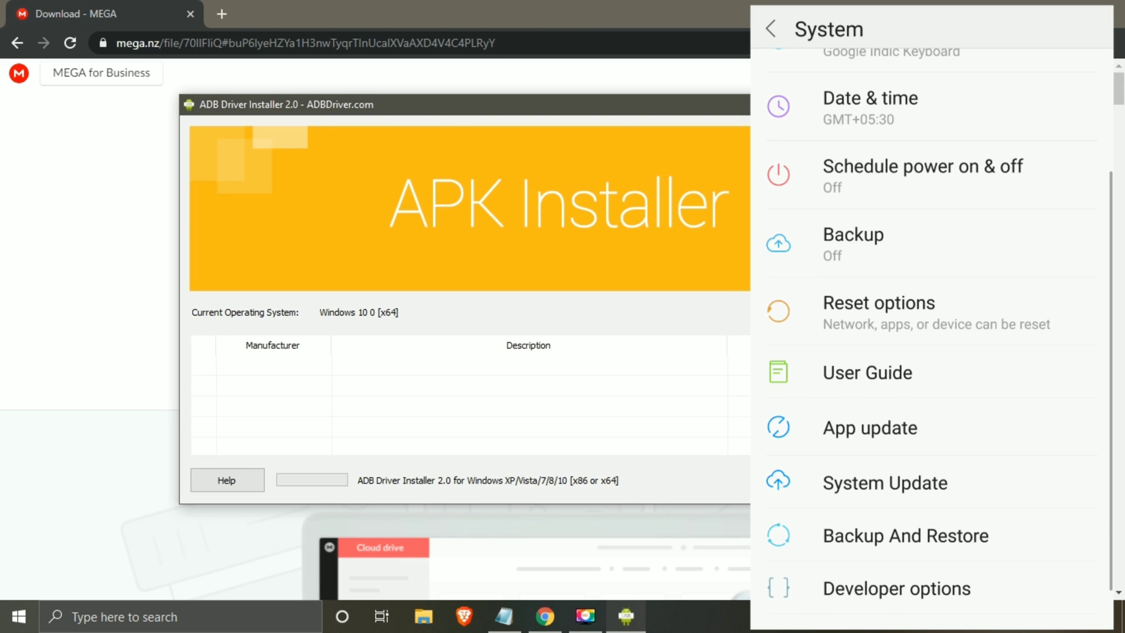
Step: Enter Developer options and switch on USB debugging, bringing up the confirmation prompt
{"action": "scroll", "scroll_direction": "down", "scroll_amount": 3}
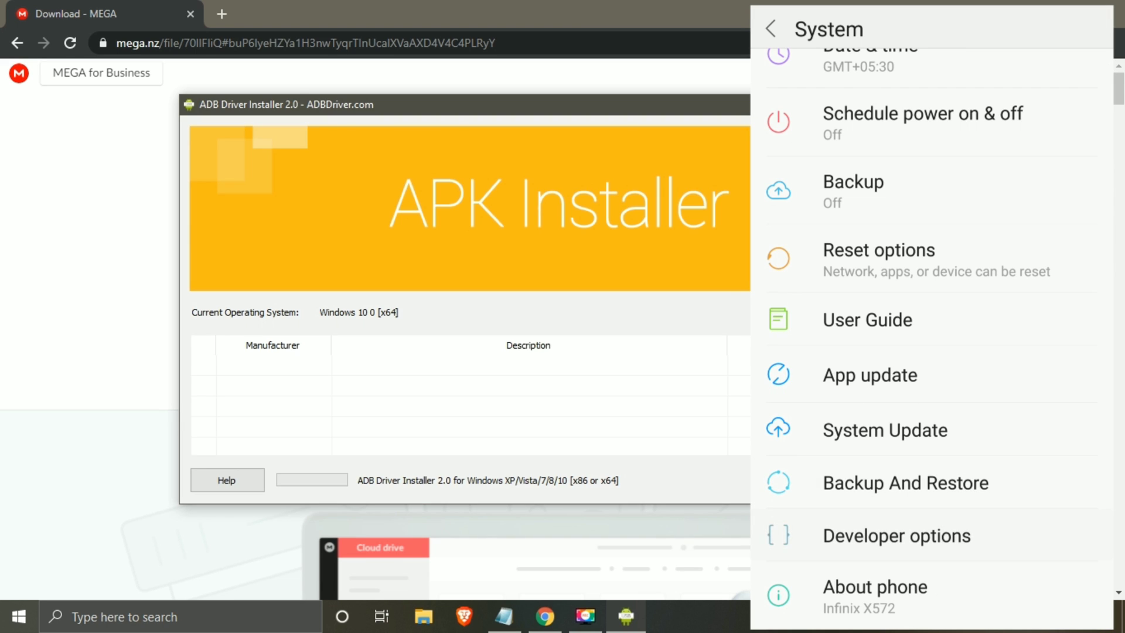
{"action": "left_click", "coordinate": [895, 535]}
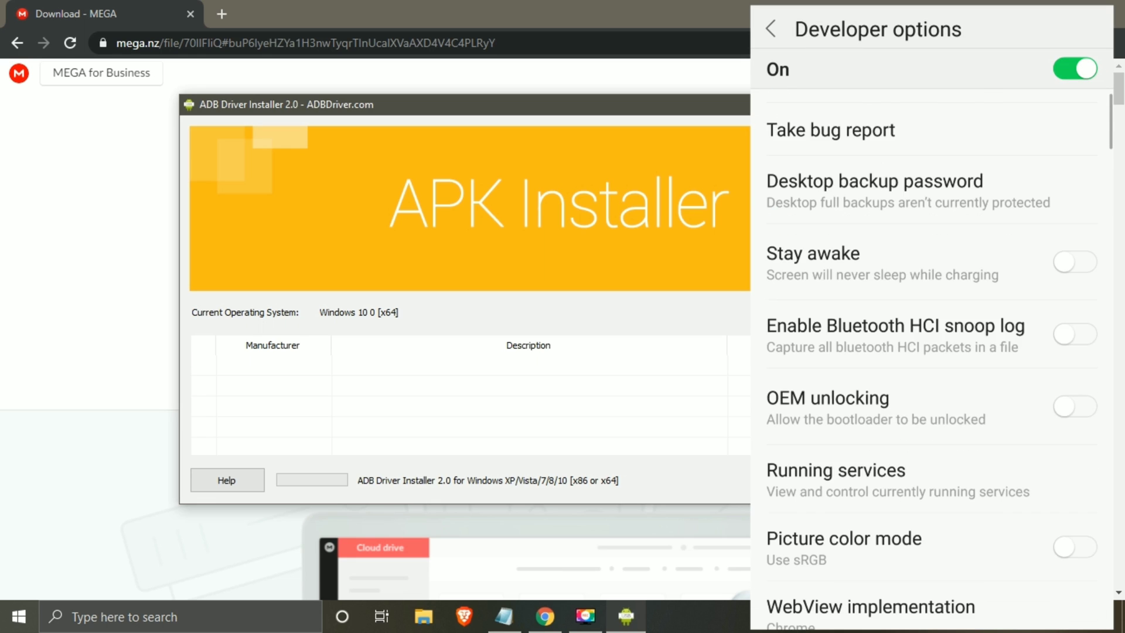
{"action": "scroll", "scroll_direction": "down", "scroll_amount": 3}
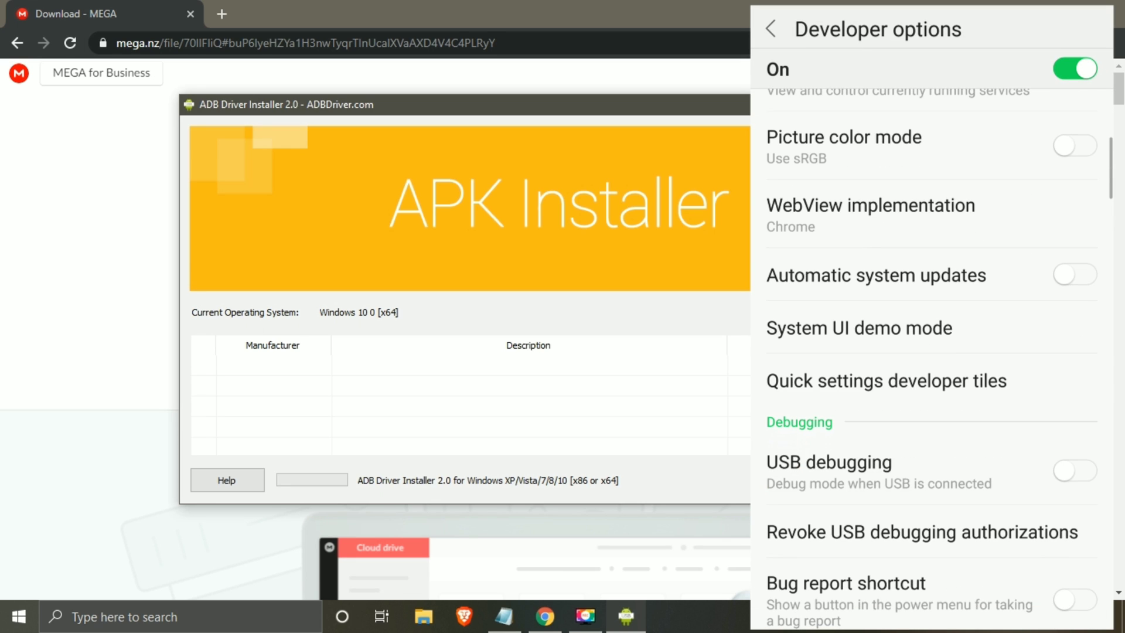
{"action": "left_click", "coordinate": [1074, 470]}
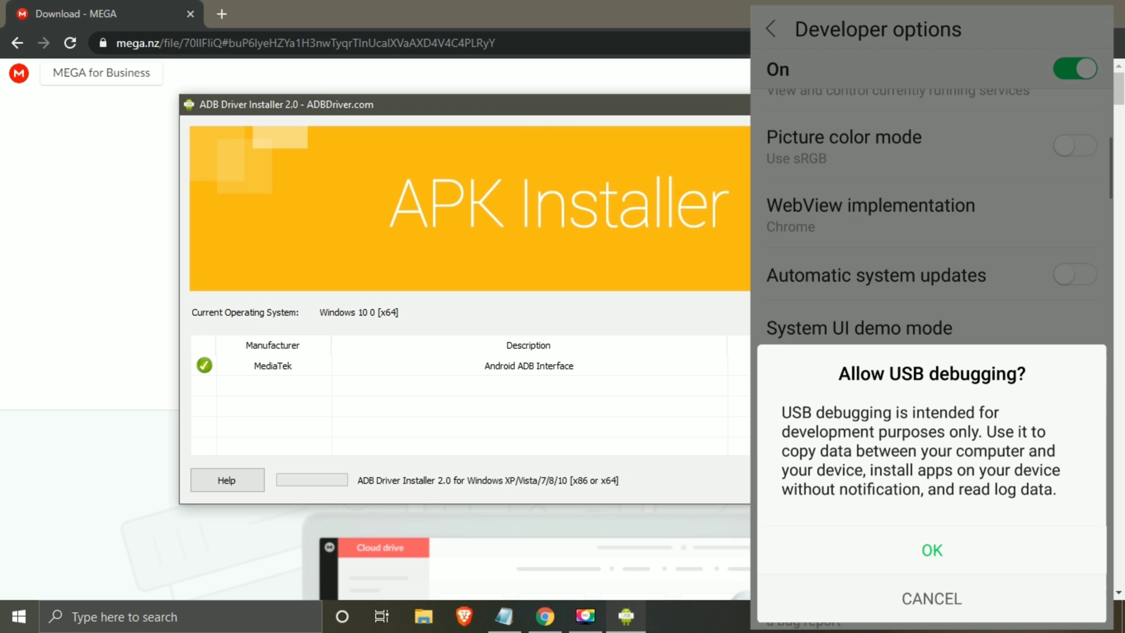
Step: Allow USB debugging, install the driver for the MediaTek ADB Interface (already installed), and close the installer
{"action": "left_click", "coordinate": [930, 550]}
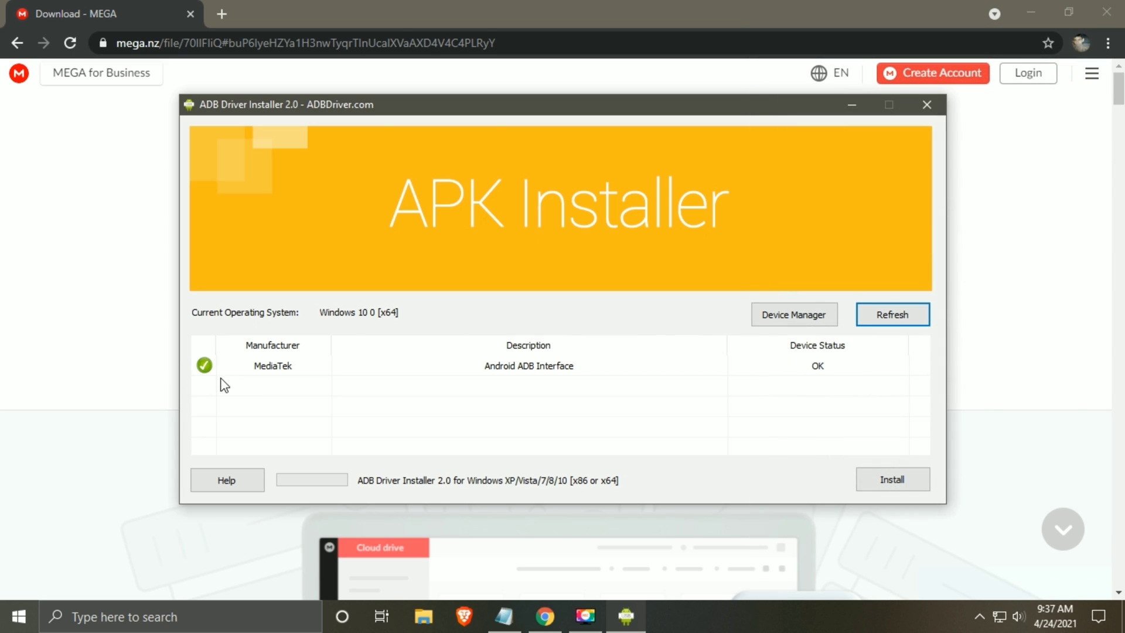
{"action": "mouse_move", "coordinate": [227, 376]}
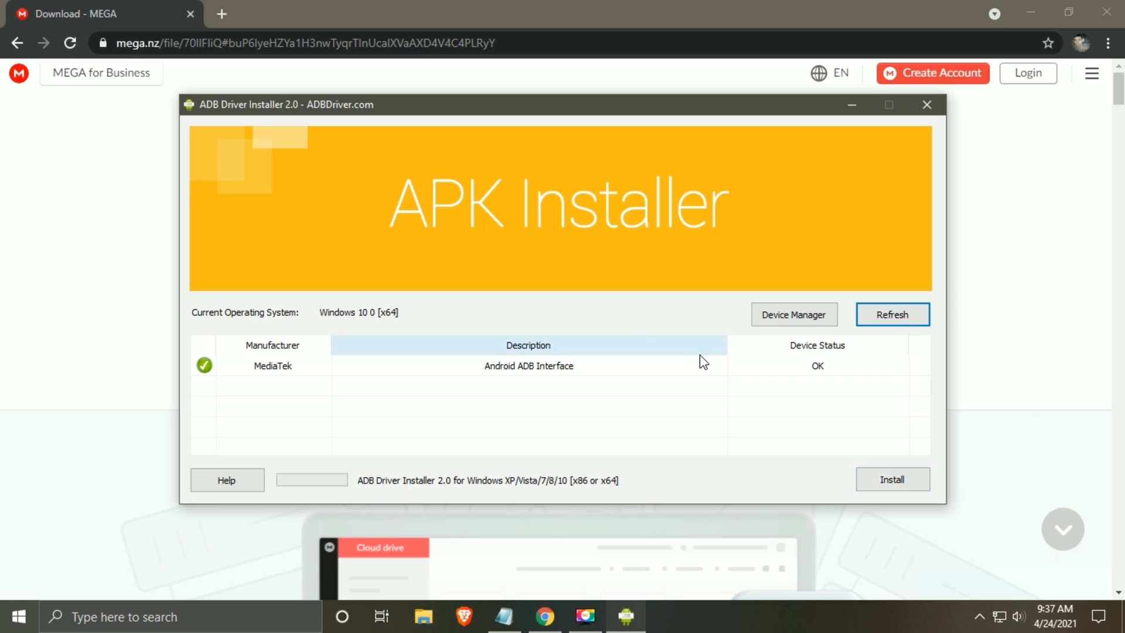
{"action": "left_click", "coordinate": [528, 366]}
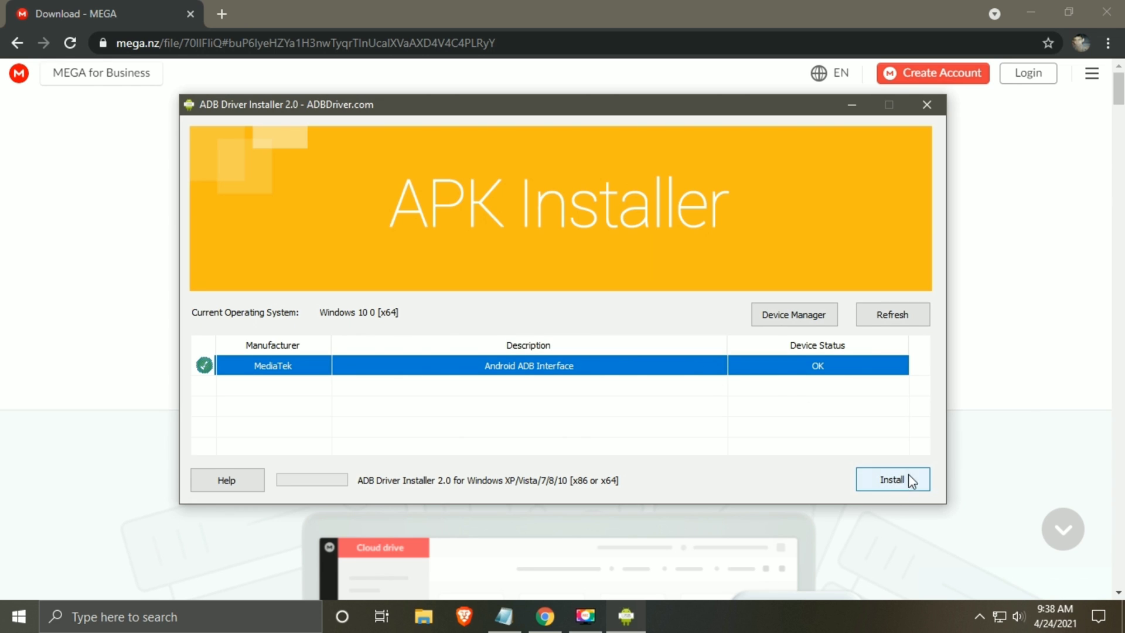
{"action": "left_click", "coordinate": [891, 479]}
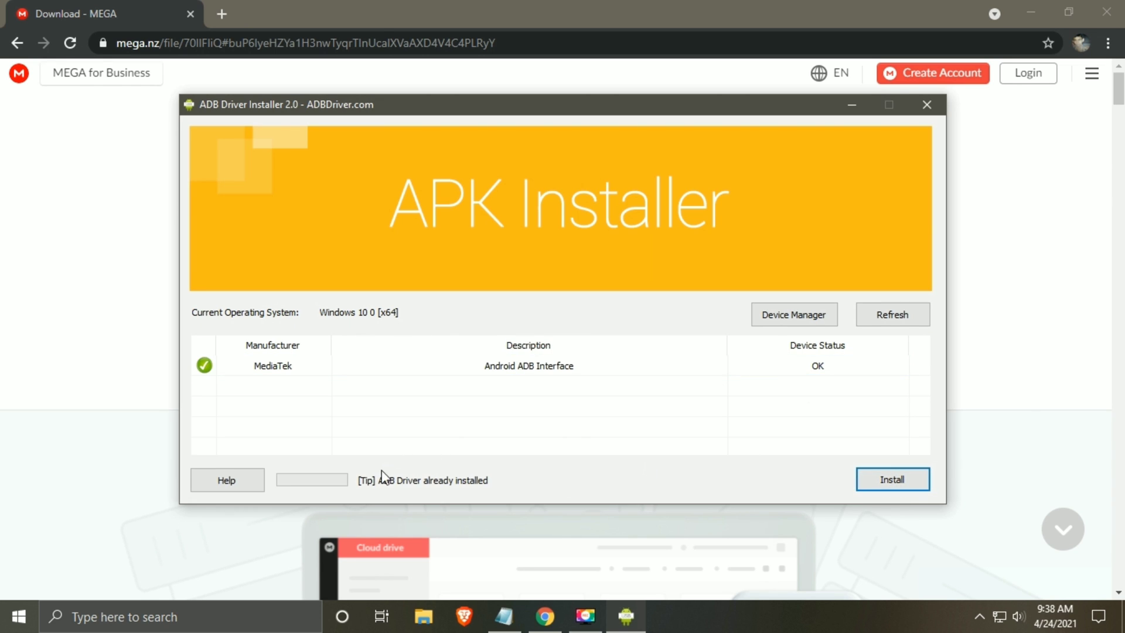
{"action": "mouse_move", "coordinate": [369, 481]}
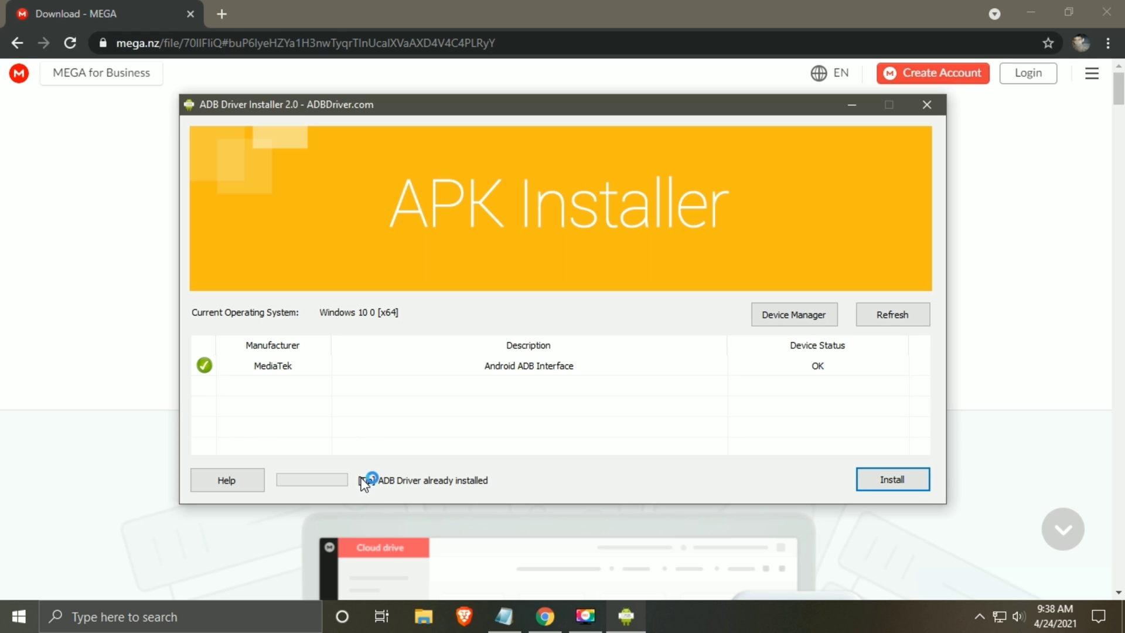
{"action": "mouse_move", "coordinate": [429, 505]}
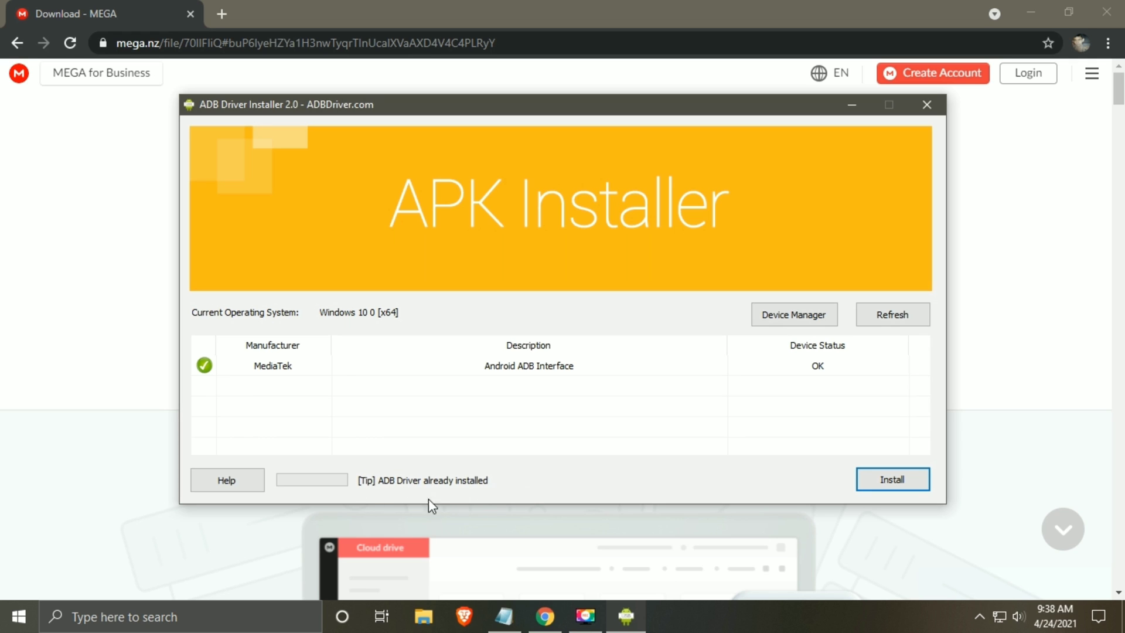
{"action": "mouse_move", "coordinate": [925, 105]}
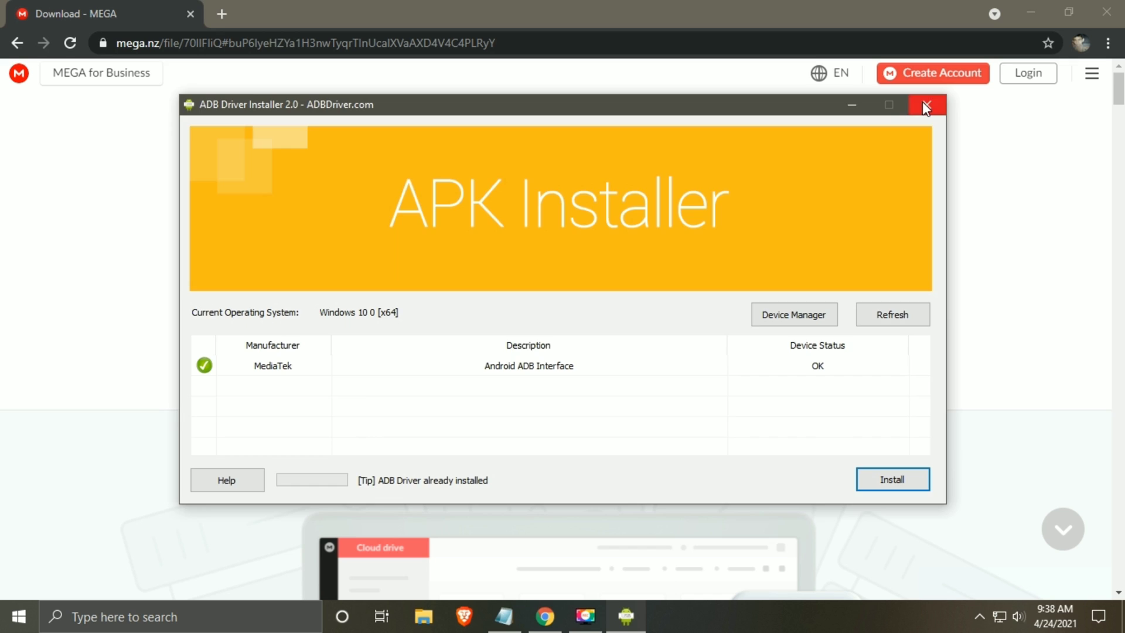
{"action": "left_click", "coordinate": [928, 105]}
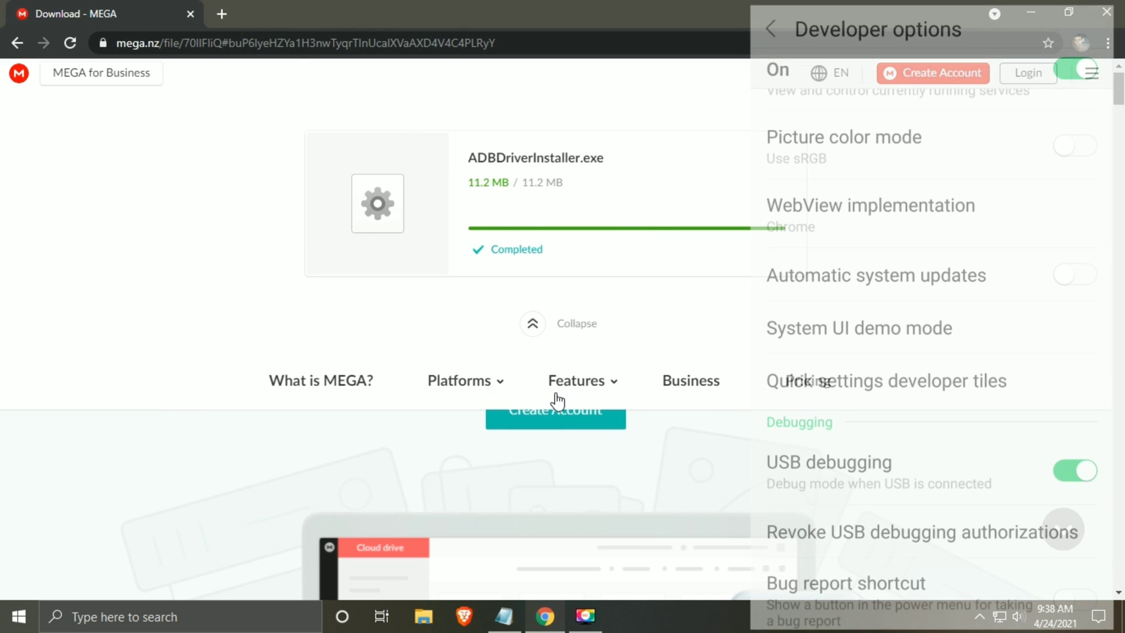
Step: Search for 'shizuku app' in a new Chrome tab and open the Shizuku setup guide on shizuku.rikka.app
{"action": "left_click", "coordinate": [221, 14]}
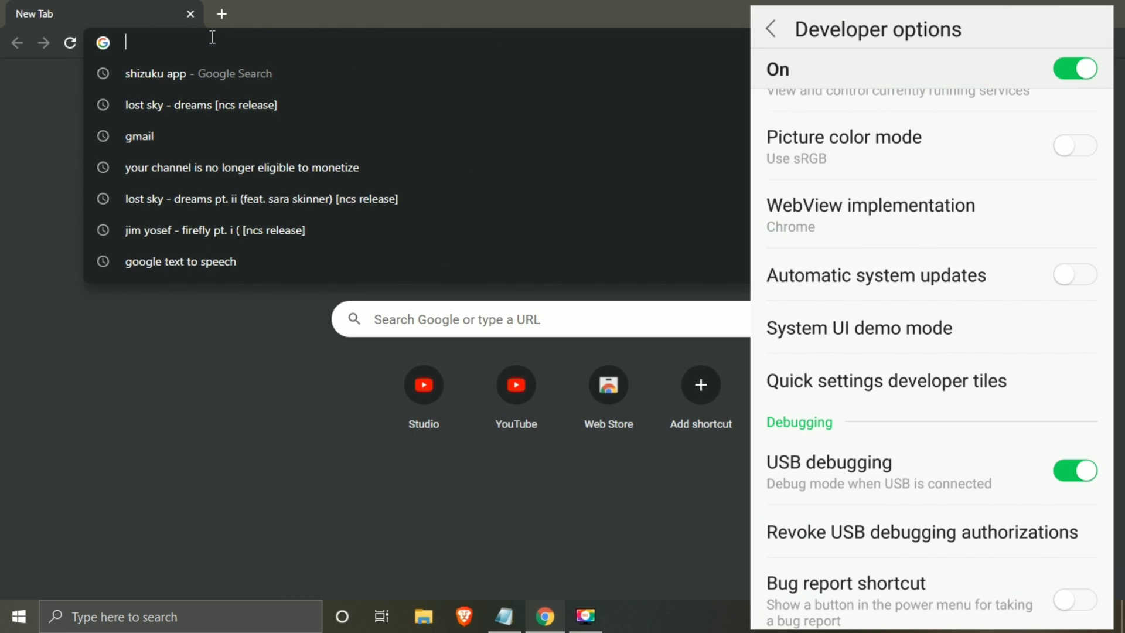
{"action": "type", "text": "shiu"}
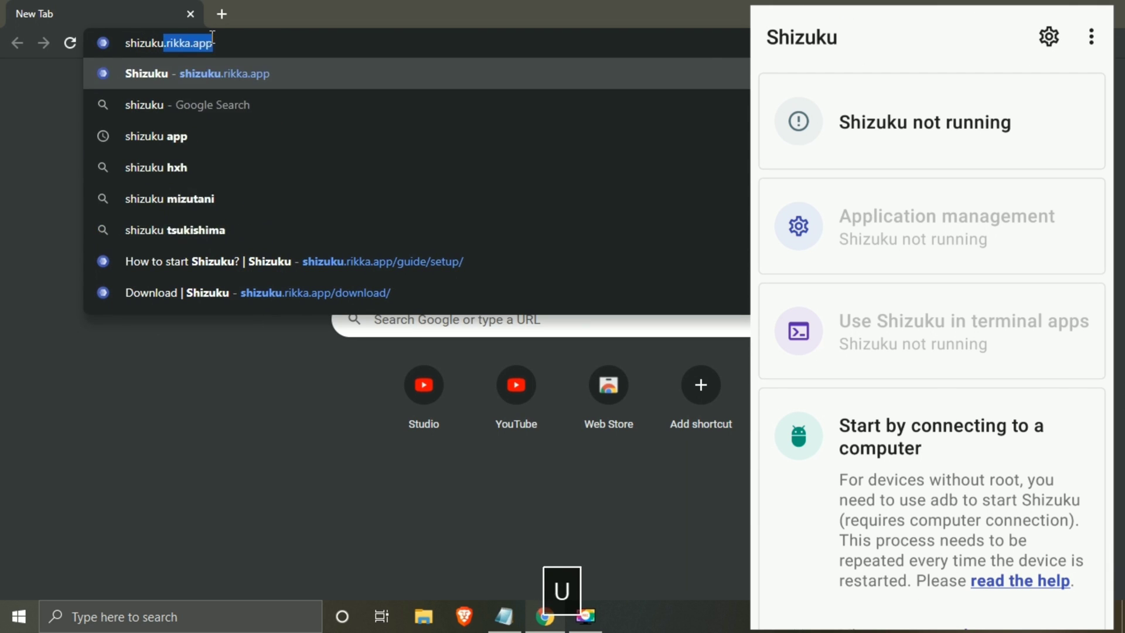
{"action": "left_click", "coordinate": [170, 136]}
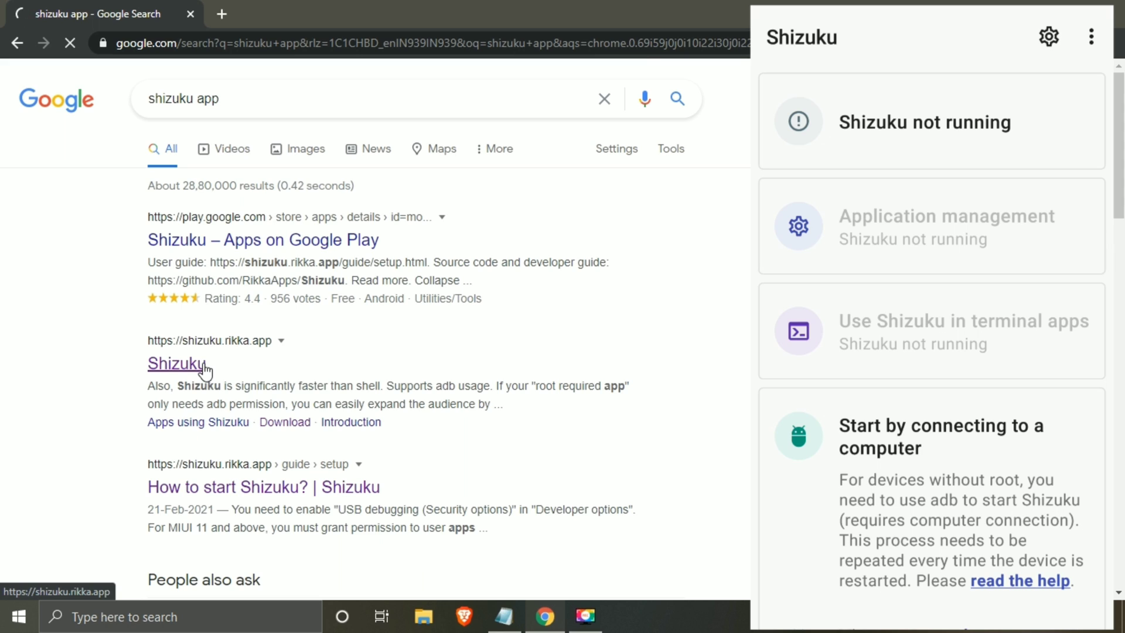
{"action": "left_click", "coordinate": [177, 363]}
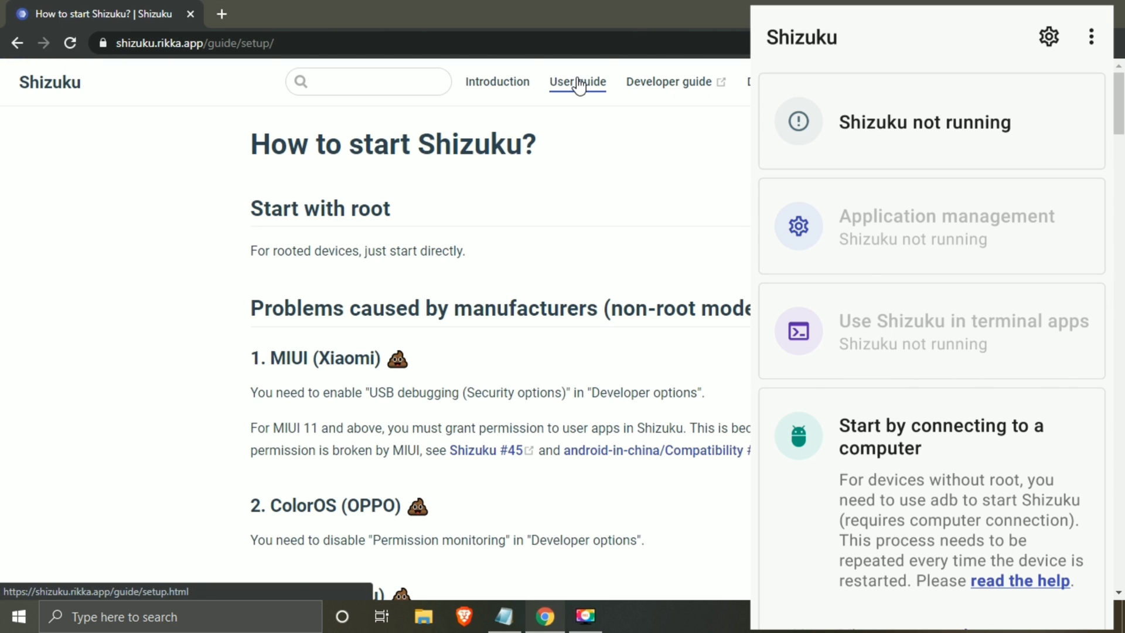
Step: In the user guide, expand 'Command for Shizuku v11.2.0+' and select the whole adb start command
{"action": "scroll", "scroll_direction": "down", "scroll_amount": 3}
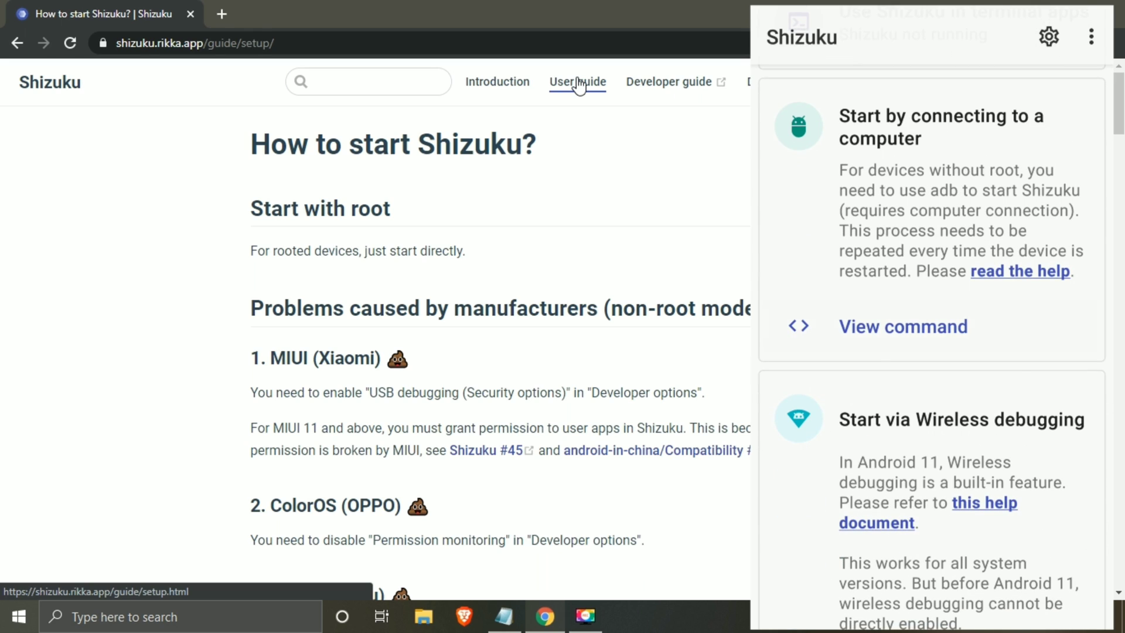
{"action": "left_click", "coordinate": [902, 327]}
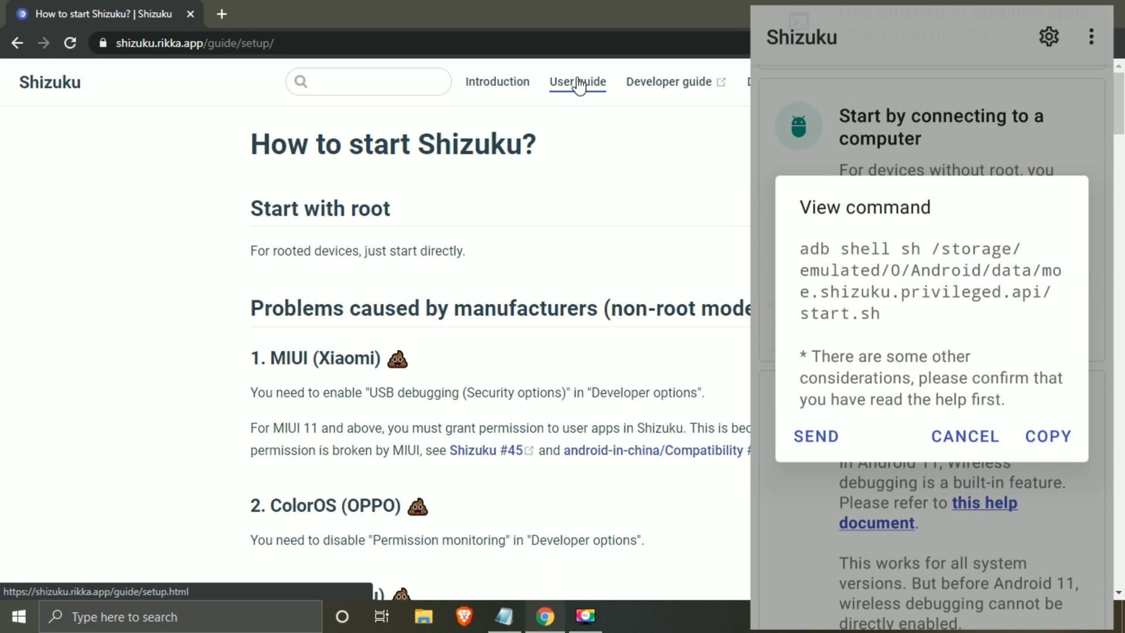
{"action": "scroll", "scroll_direction": "down", "scroll_amount": 3}
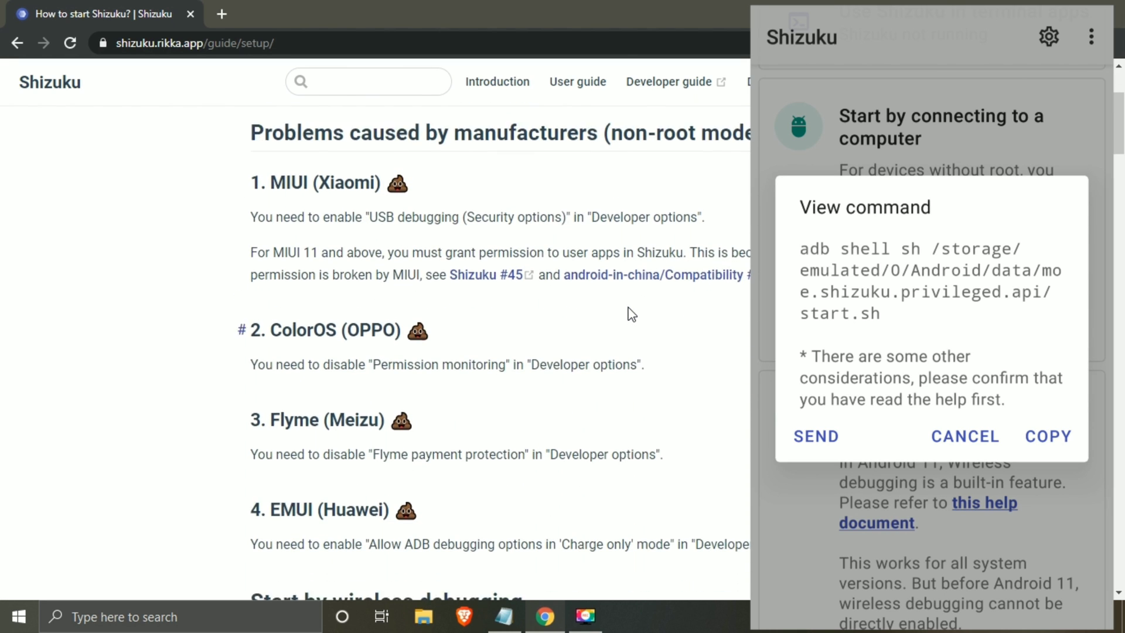
{"action": "scroll", "scroll_direction": "down", "scroll_amount": 3}
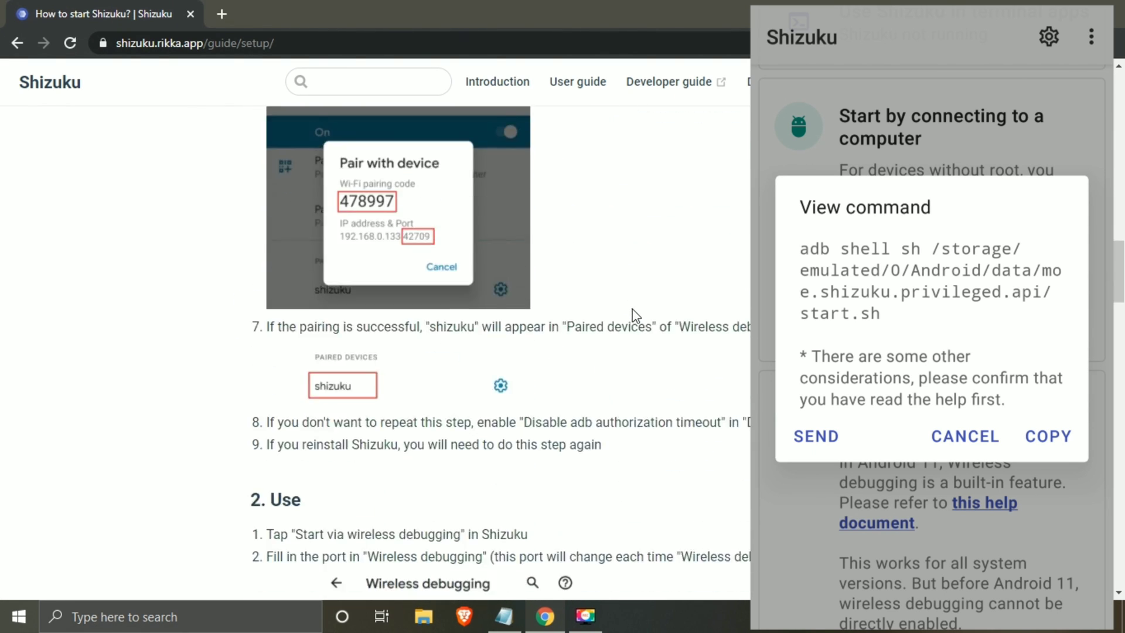
{"action": "scroll", "scroll_direction": "down", "scroll_amount": 3}
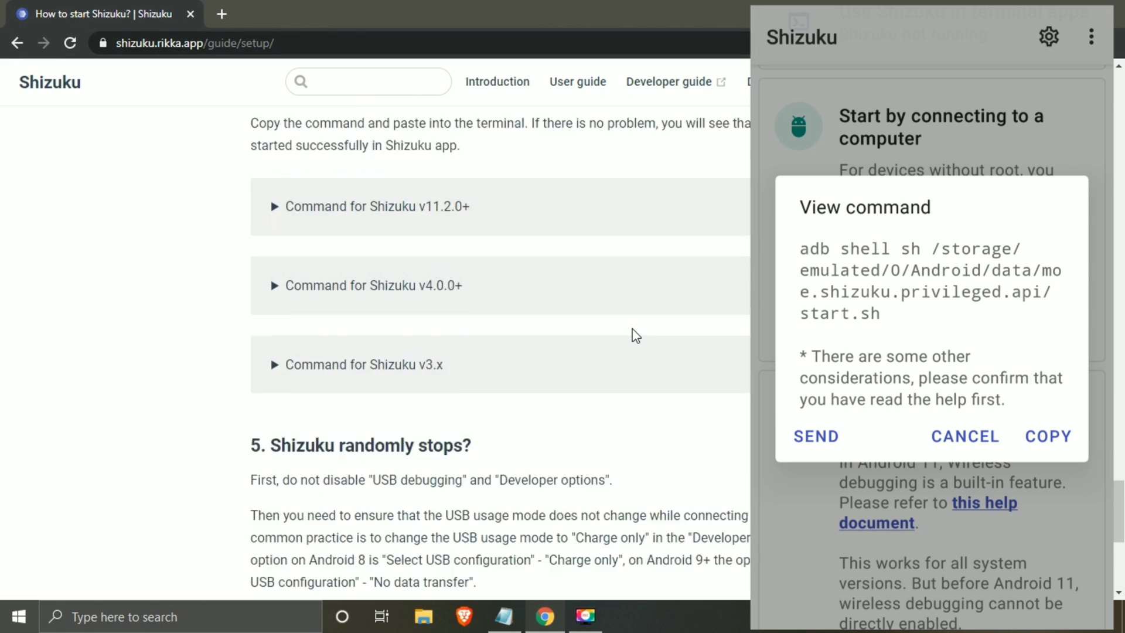
{"action": "scroll", "scroll_direction": "up", "scroll_amount": 3}
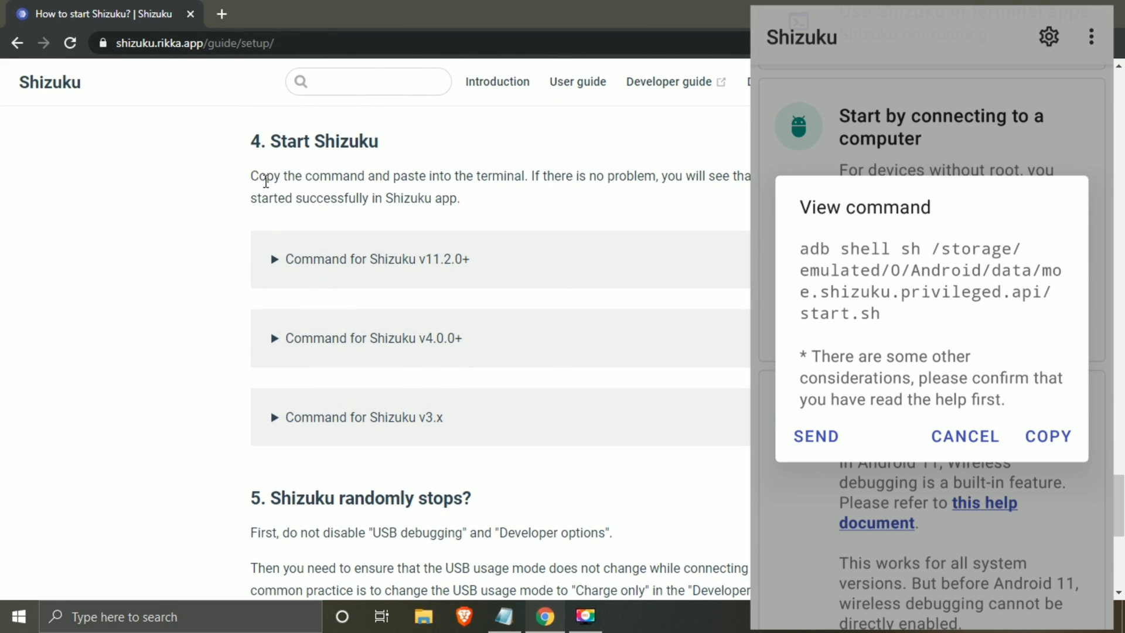
{"action": "left_click", "coordinate": [376, 259]}
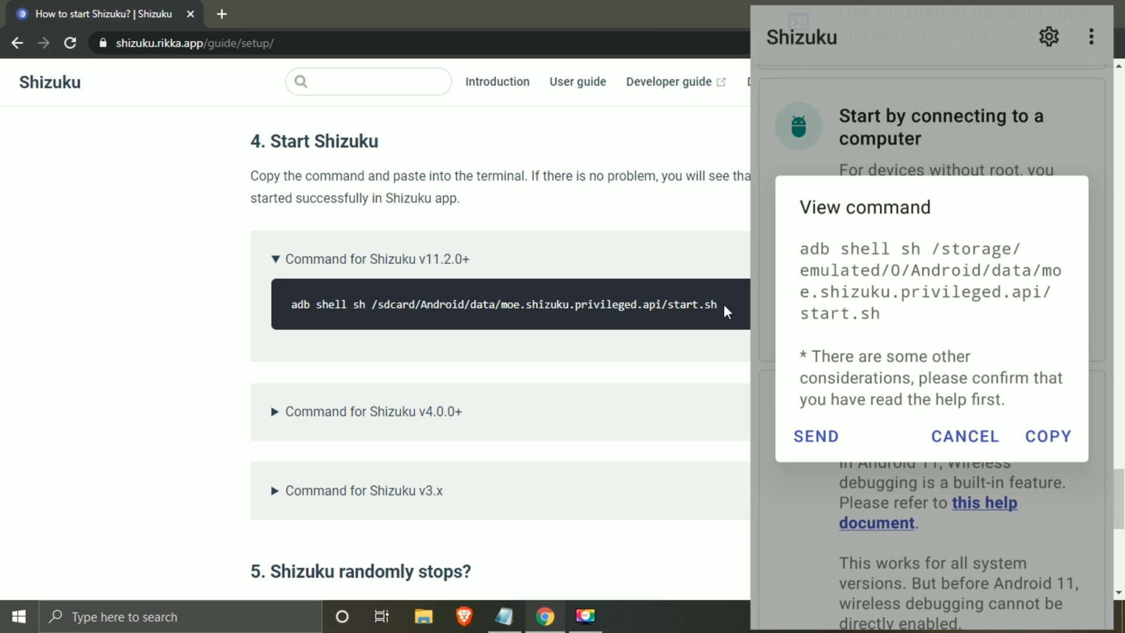
{"action": "triple_click", "coordinate": [502, 305]}
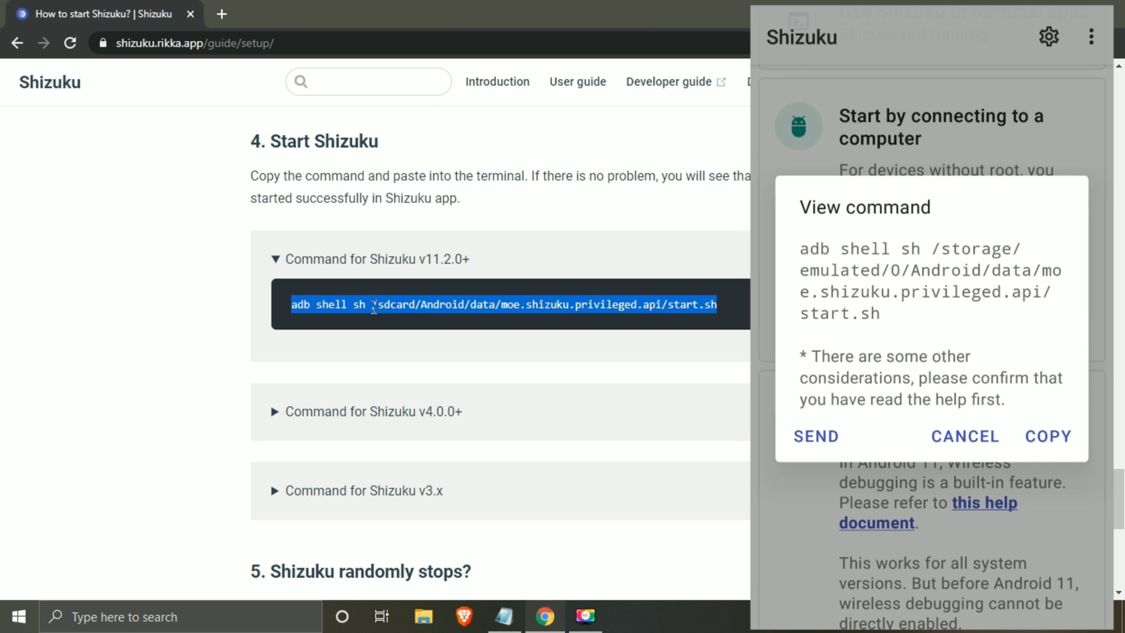
{"action": "mouse_move", "coordinate": [340, 474]}
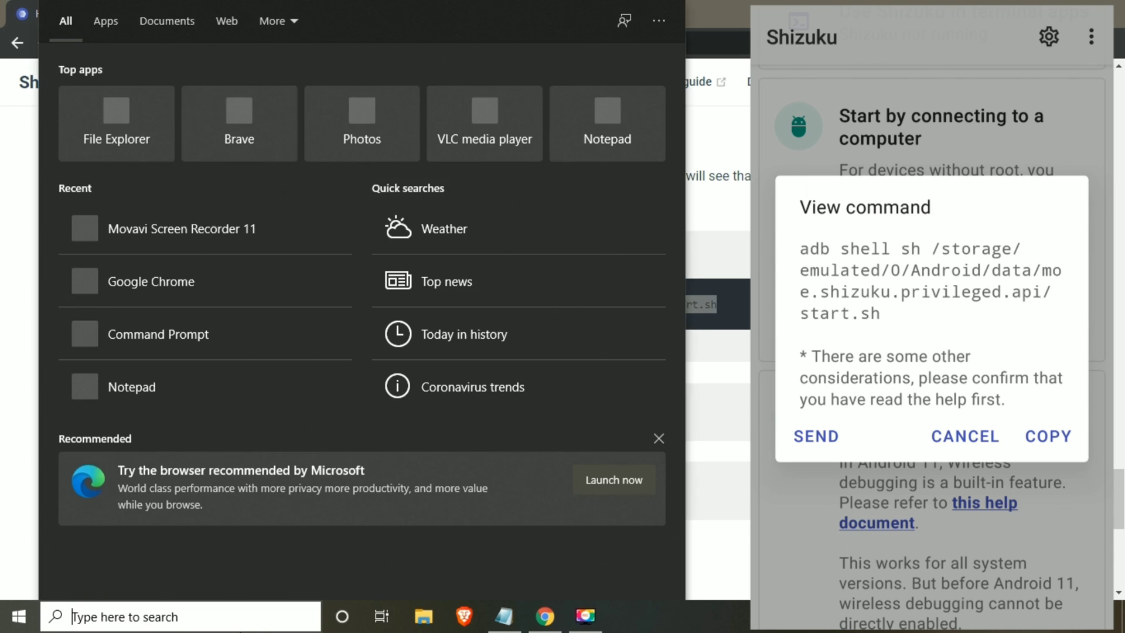
Step: Launch an administrator Command Prompt via 'cmd' and run 'adb devices' to list the attached phone
{"action": "type", "text": "cmd"}
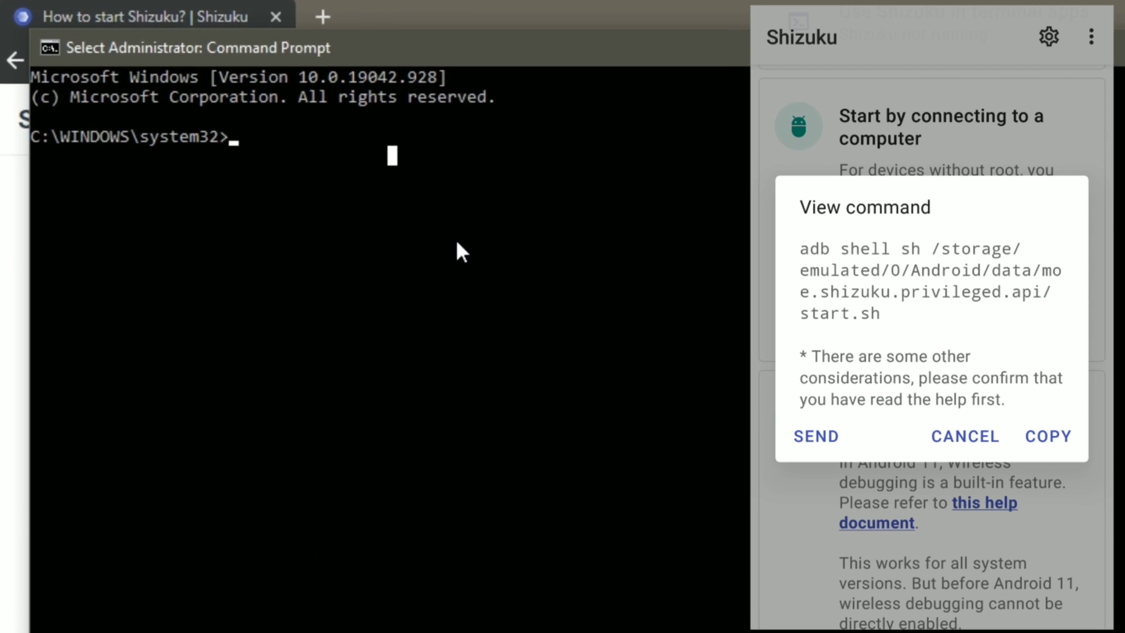
{"action": "type", "text": "ad"}
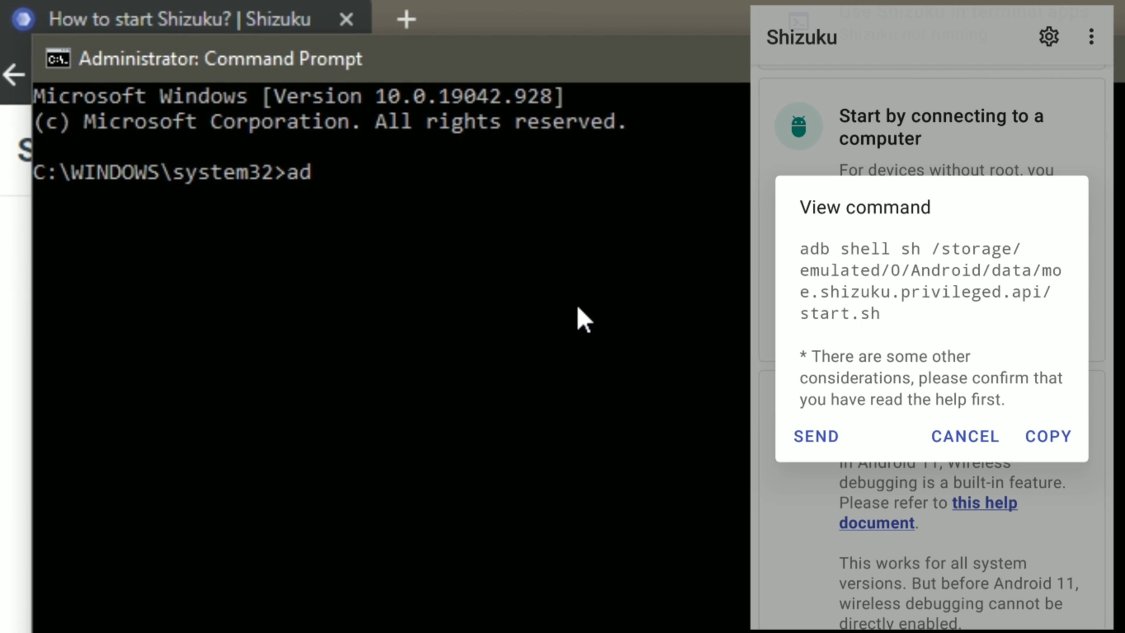
{"action": "type", "text": "b d"}
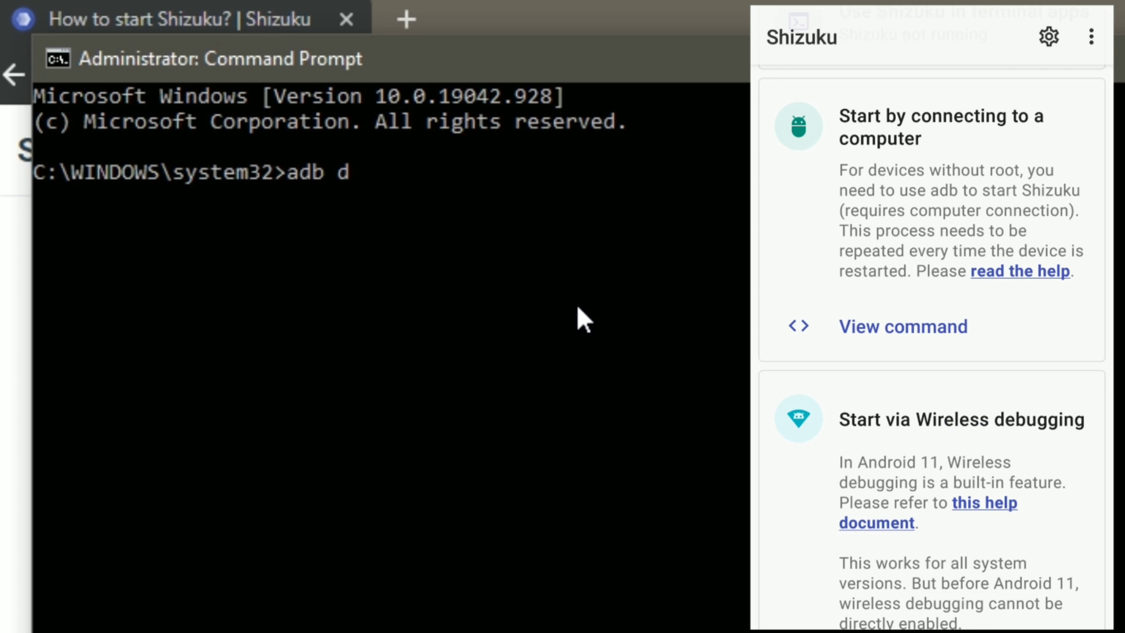
{"action": "type", "text": "evices"}
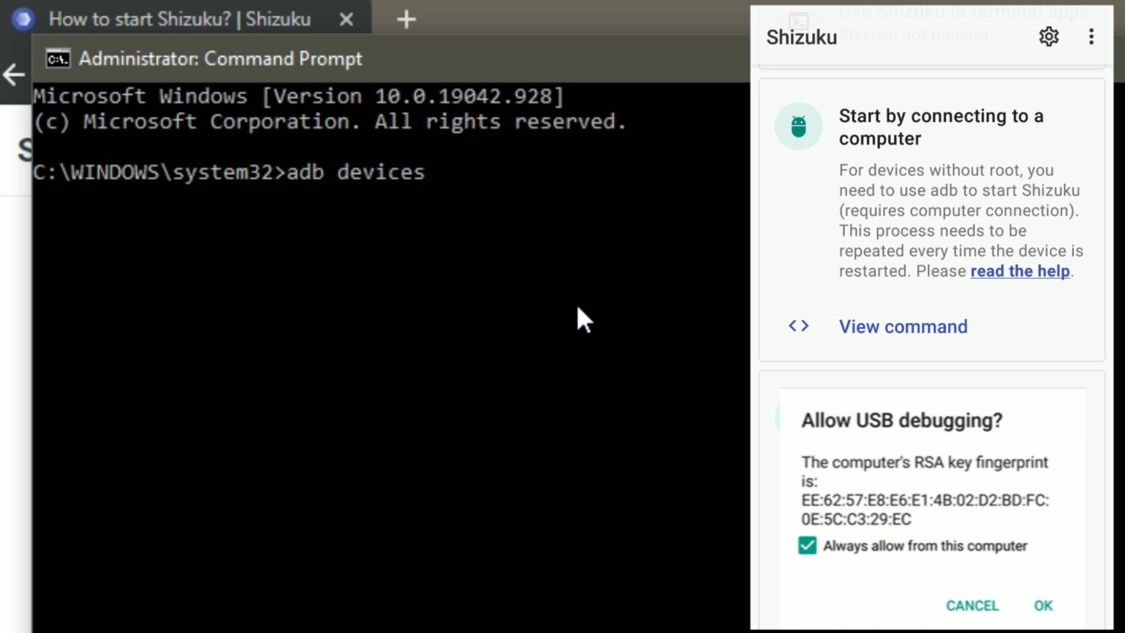
{"action": "key", "text": "Return"}
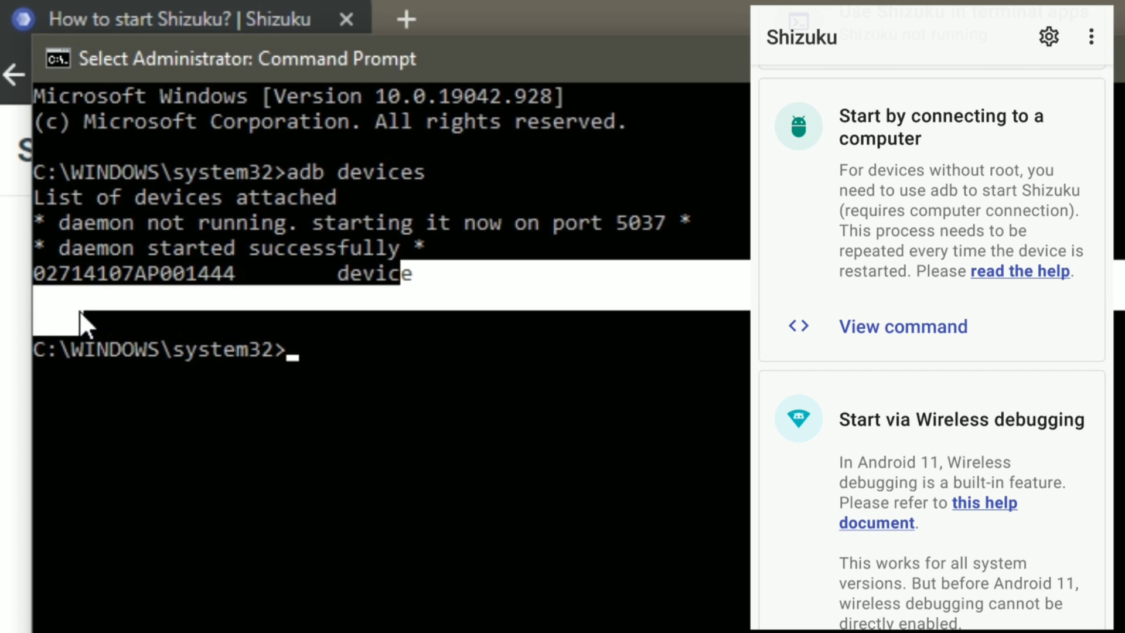
{"action": "mouse_move", "coordinate": [409, 398]}
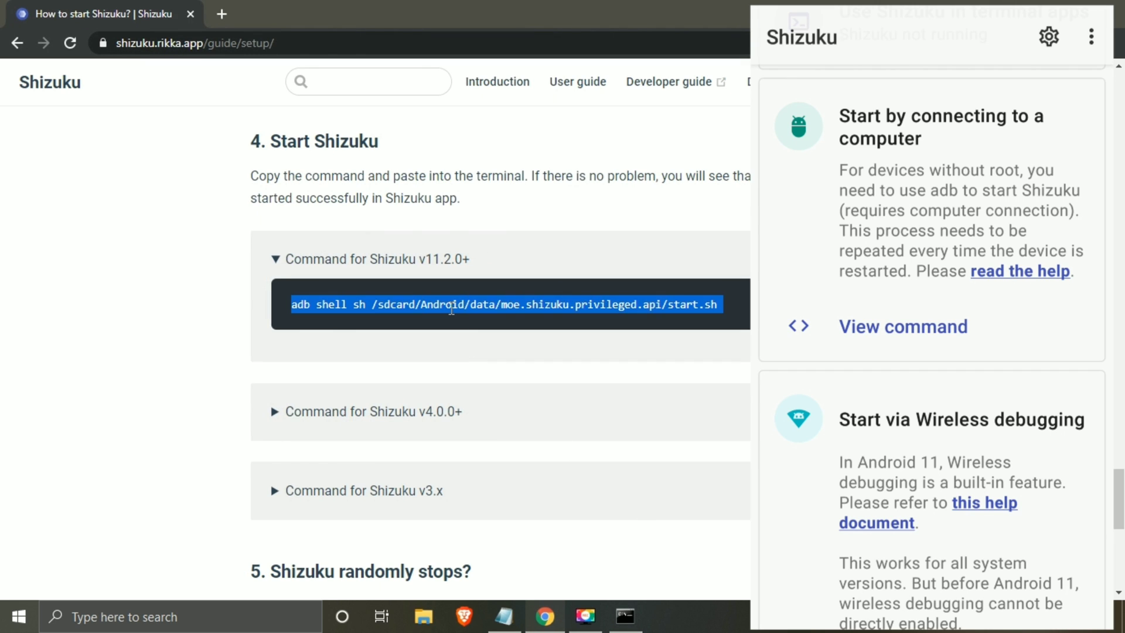
Step: Run the Shizuku start script in Command Prompt (exit 0) and open Shizuku's authorized applications list showing SAI
{"action": "left_click", "coordinate": [623, 616]}
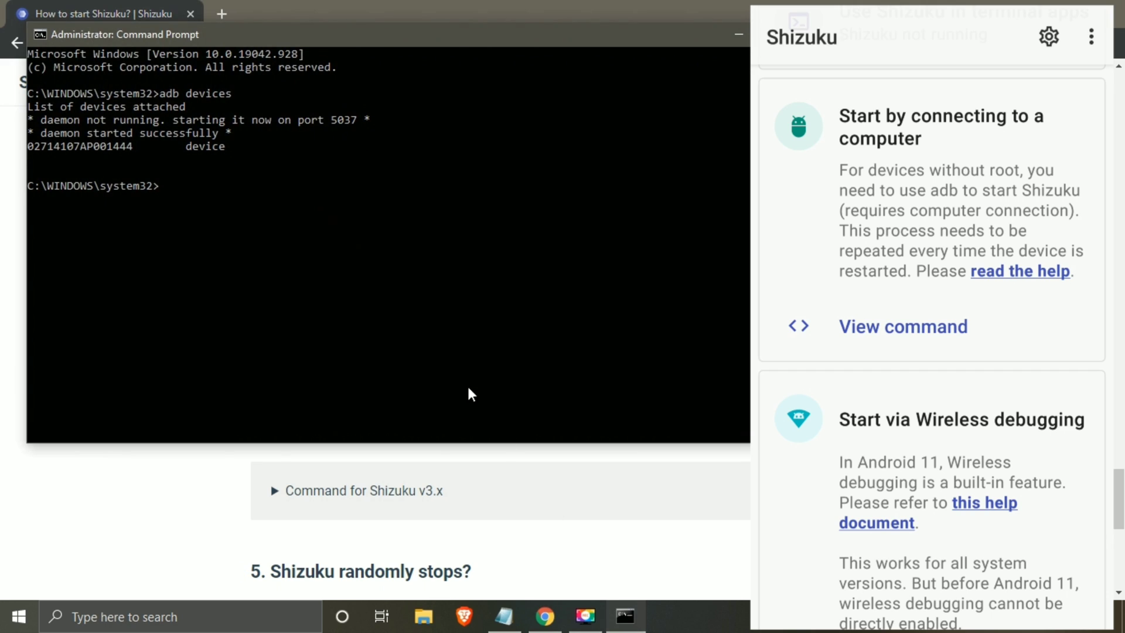
{"action": "key", "text": "Return"}
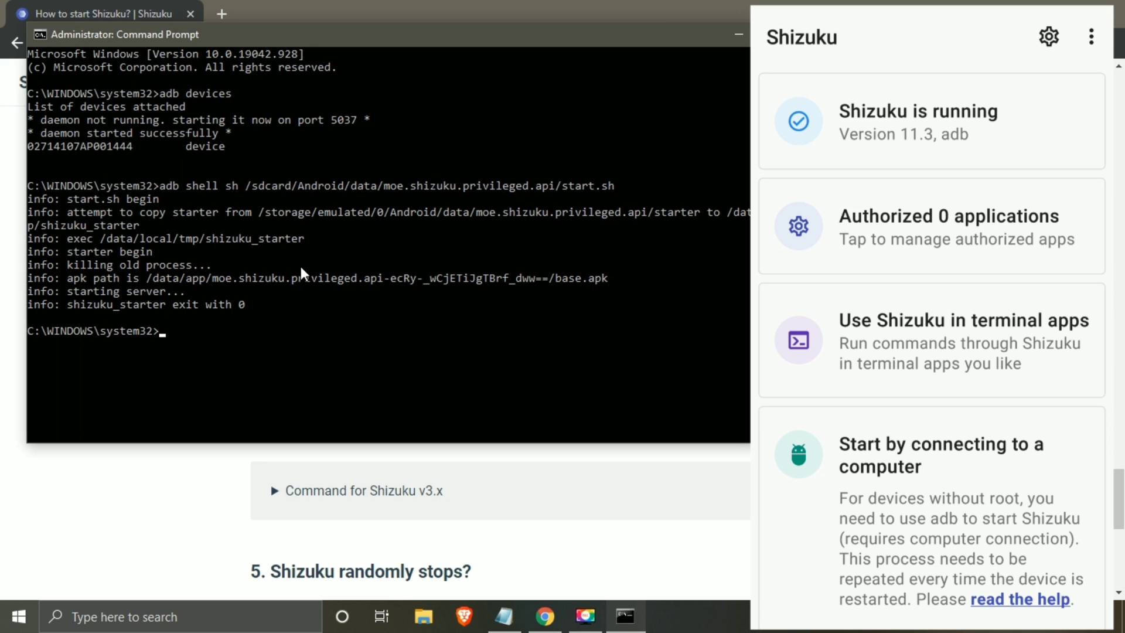
{"action": "left_click", "coordinate": [932, 226]}
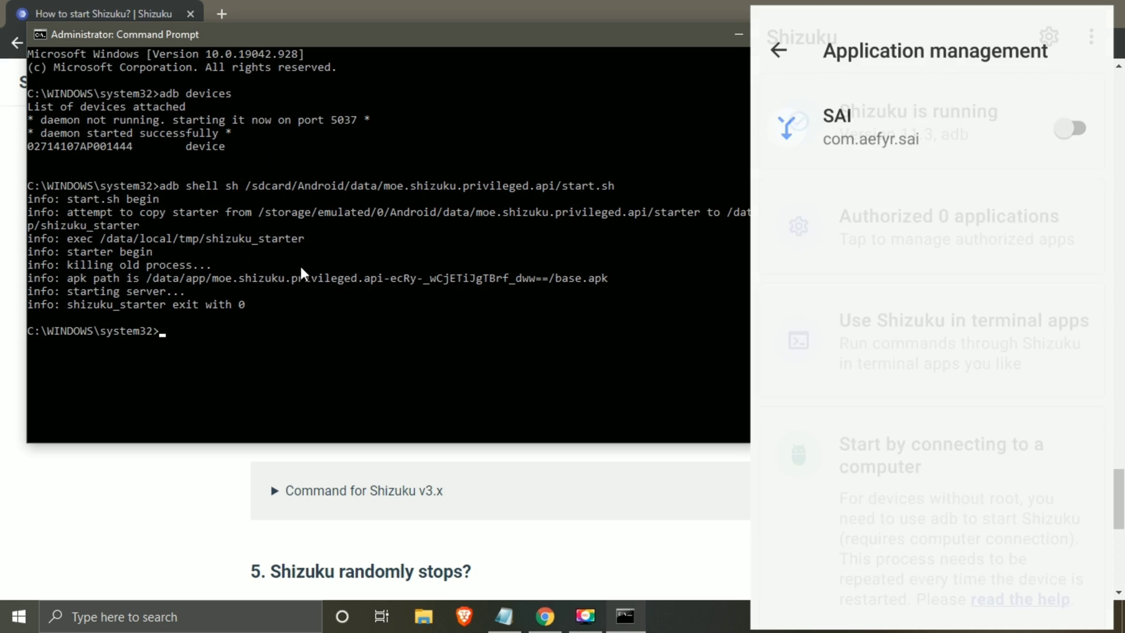
Step: Authorize SAI in Shizuku, then reveal SAI's Installer settings showing Rootless as current installer
{"action": "left_click", "coordinate": [1069, 128]}
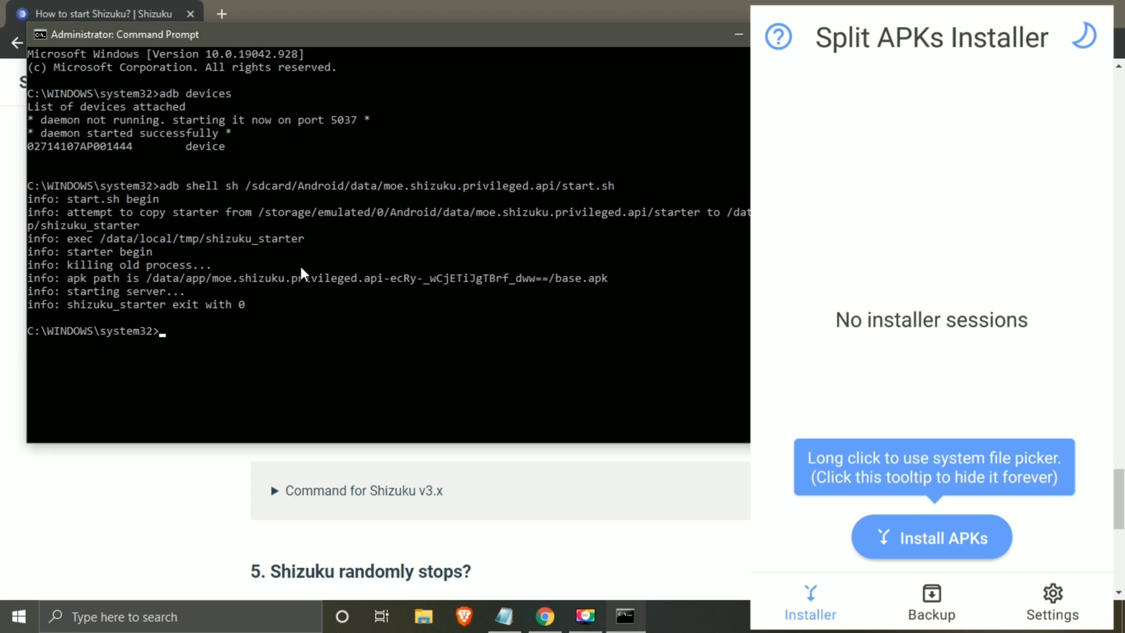
{"action": "left_click", "coordinate": [1050, 601]}
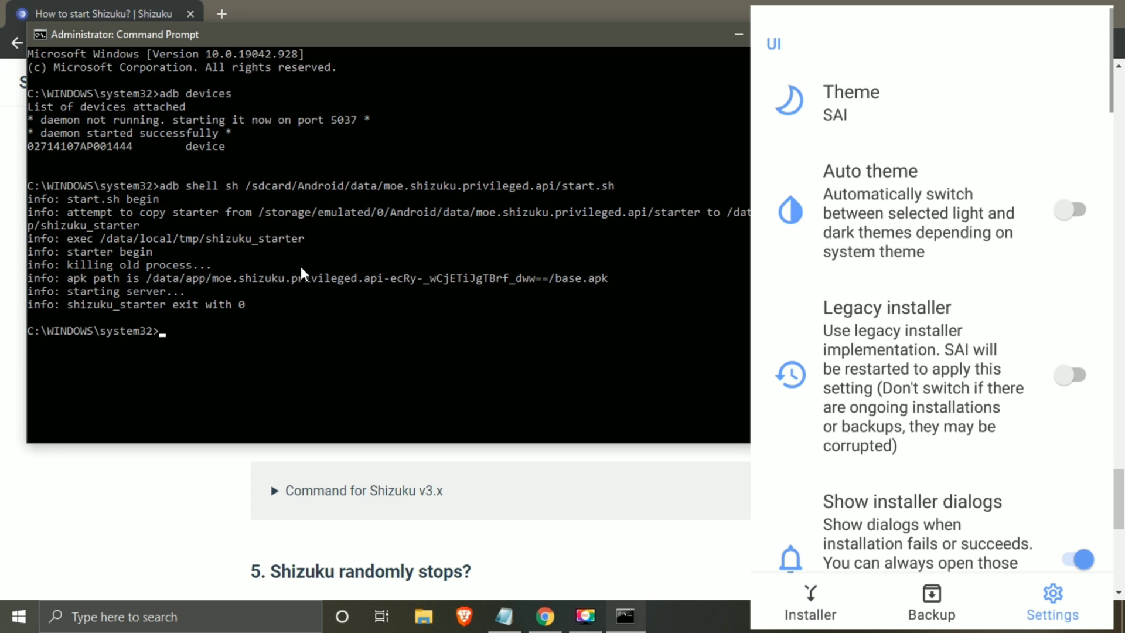
{"action": "scroll", "scroll_direction": "down", "scroll_amount": 3}
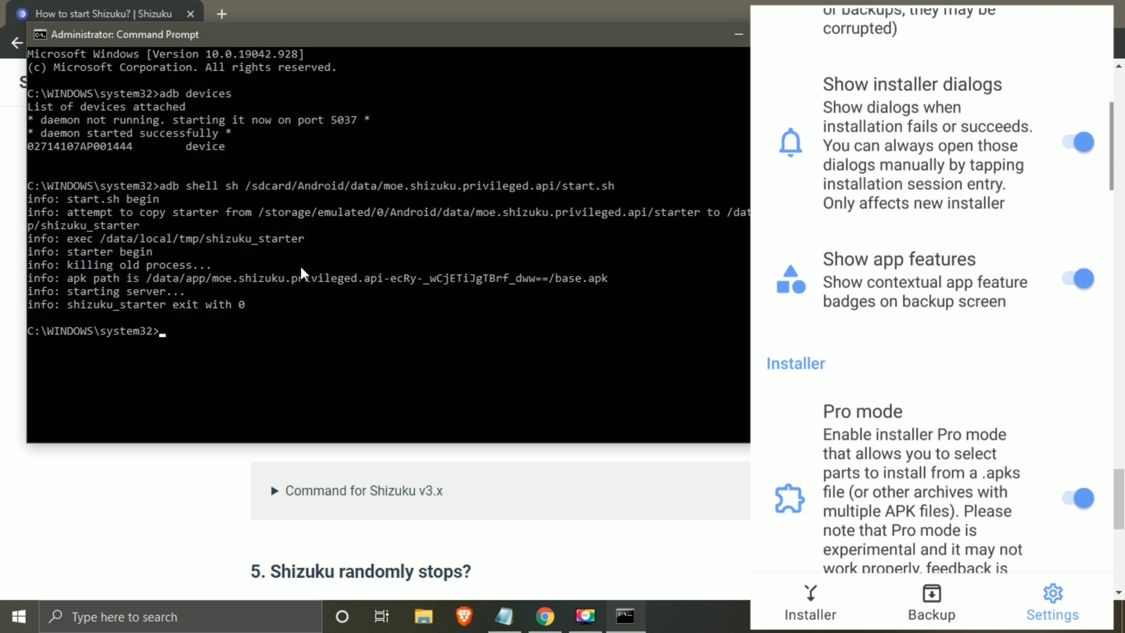
{"action": "scroll", "scroll_direction": "down", "scroll_amount": 3}
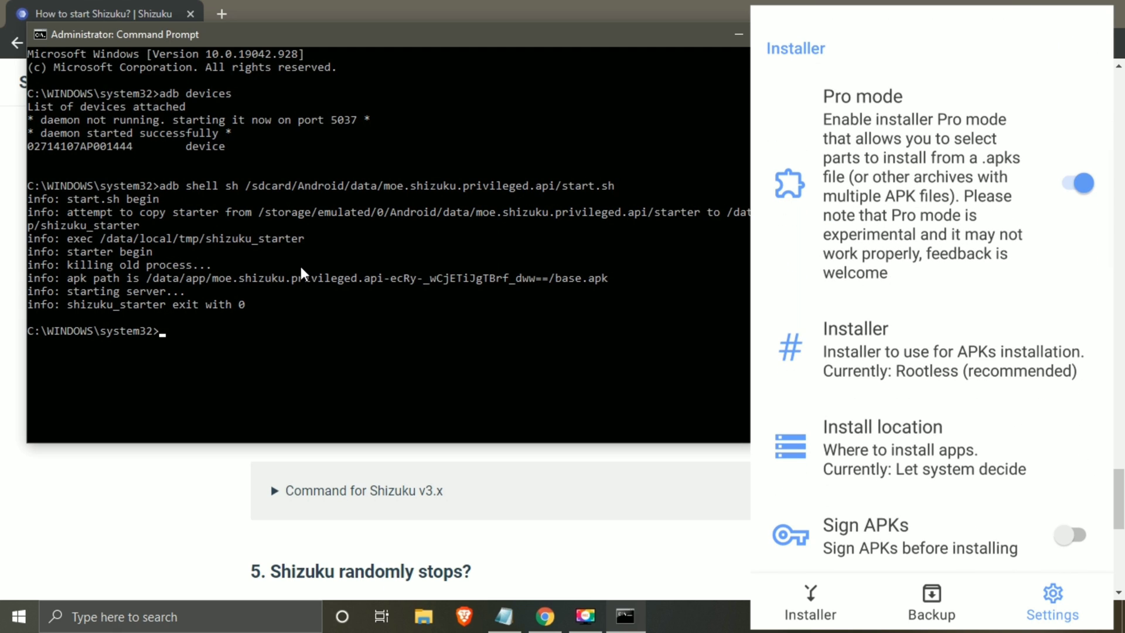